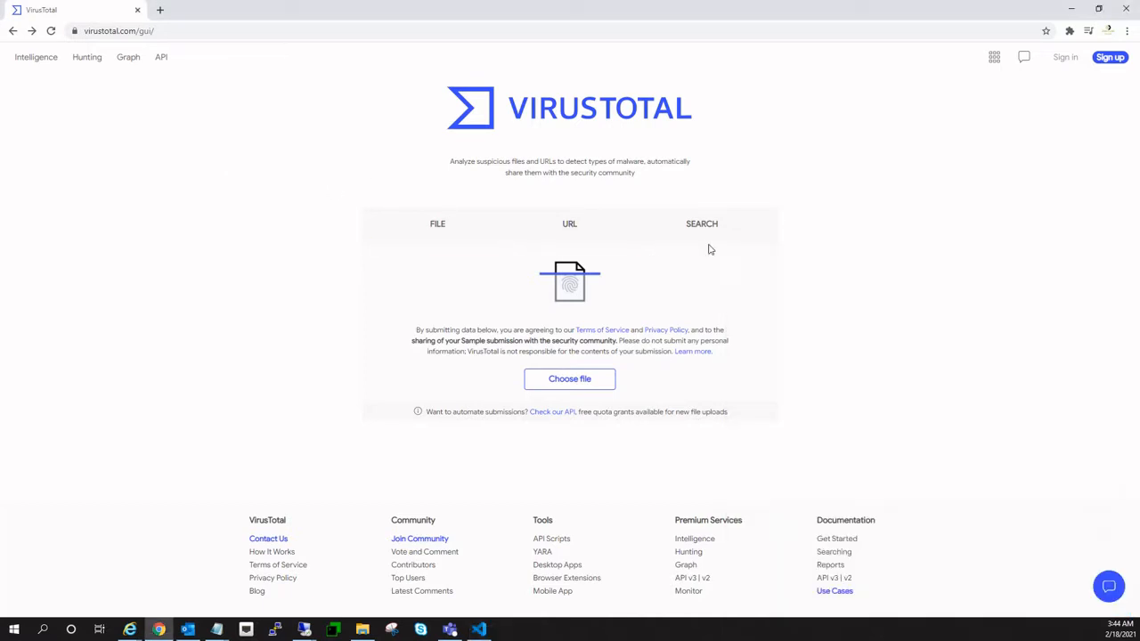
# - Search VirusTotal for IP 192.169.69.25 to view its 5/97 detection report
pyautogui.click(702, 224)
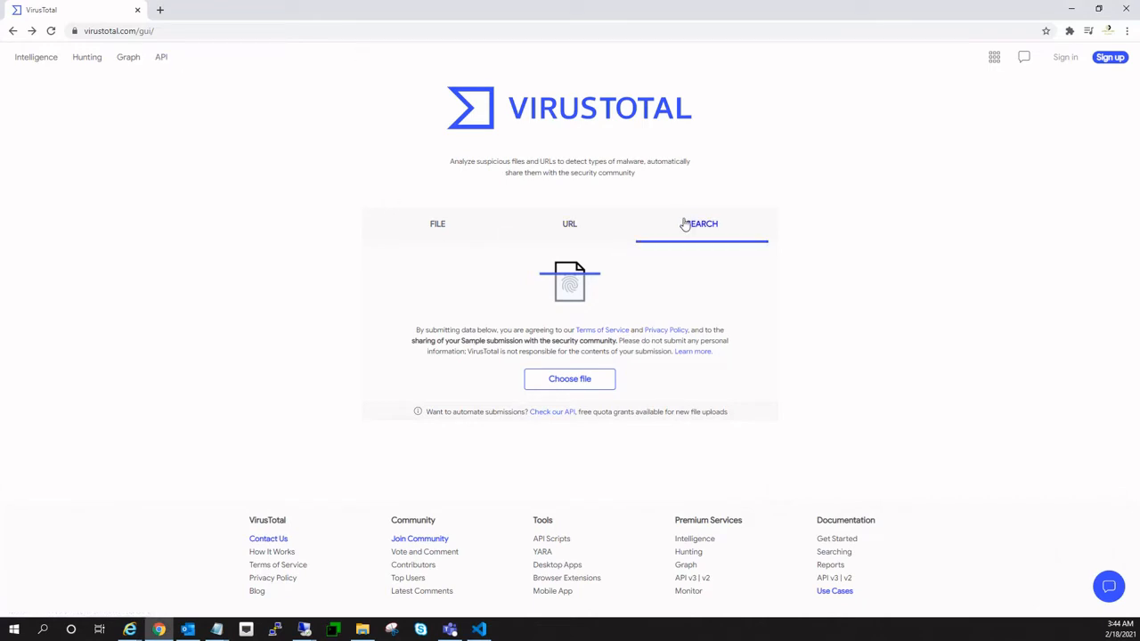
pyautogui.click(702, 224)
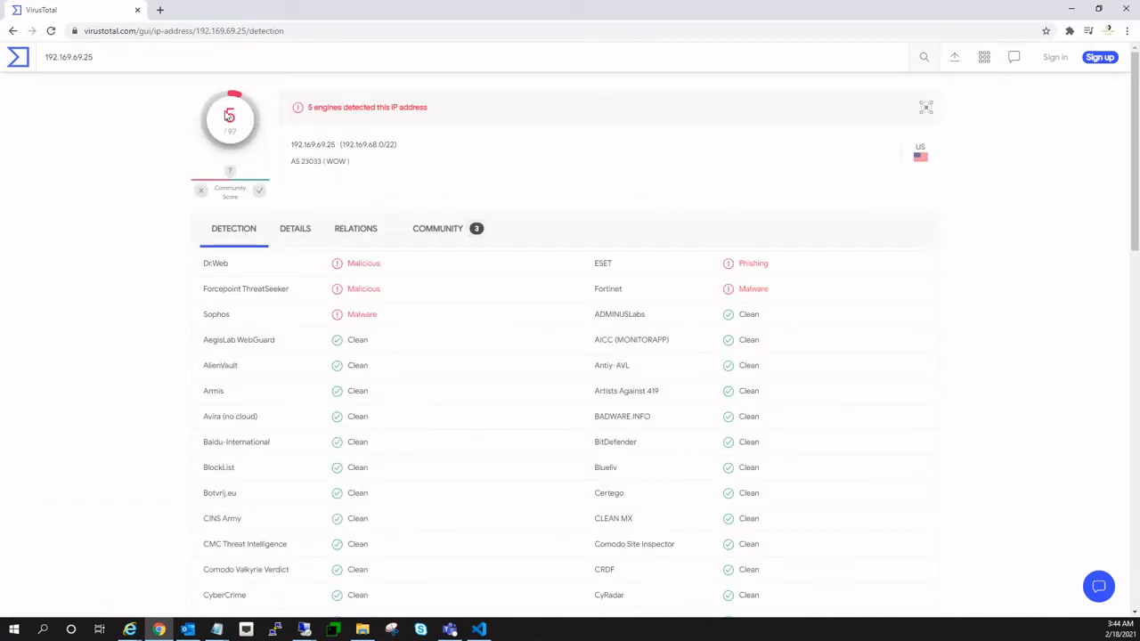
pyautogui.moveTo(219, 138)
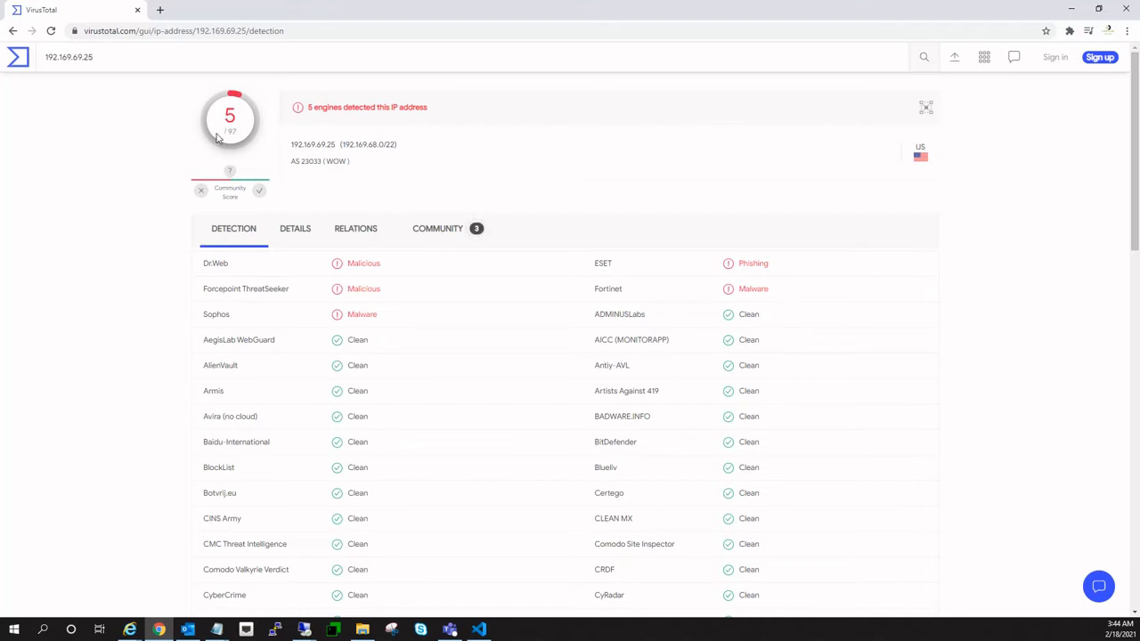
pyautogui.moveTo(252, 232)
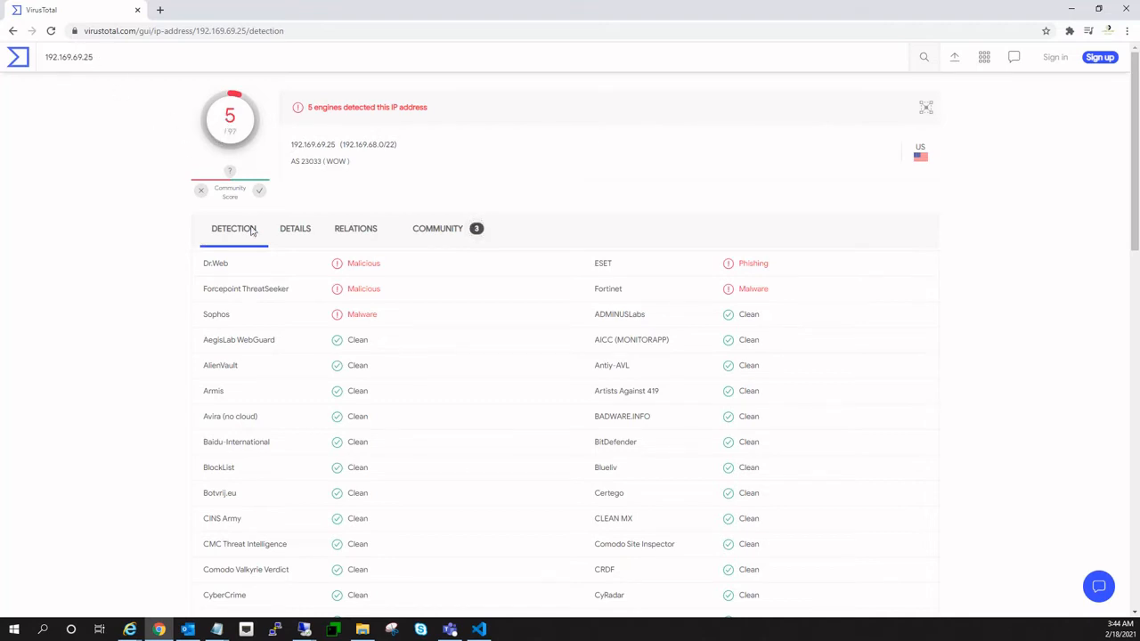
pyautogui.moveTo(363, 263)
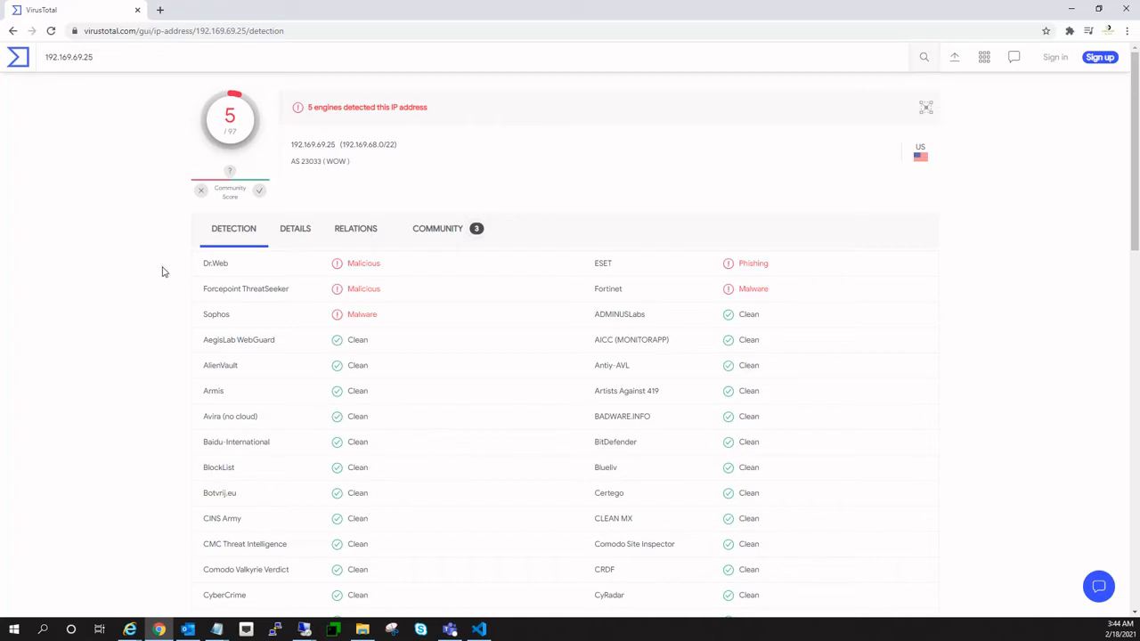
pyautogui.moveTo(356, 264)
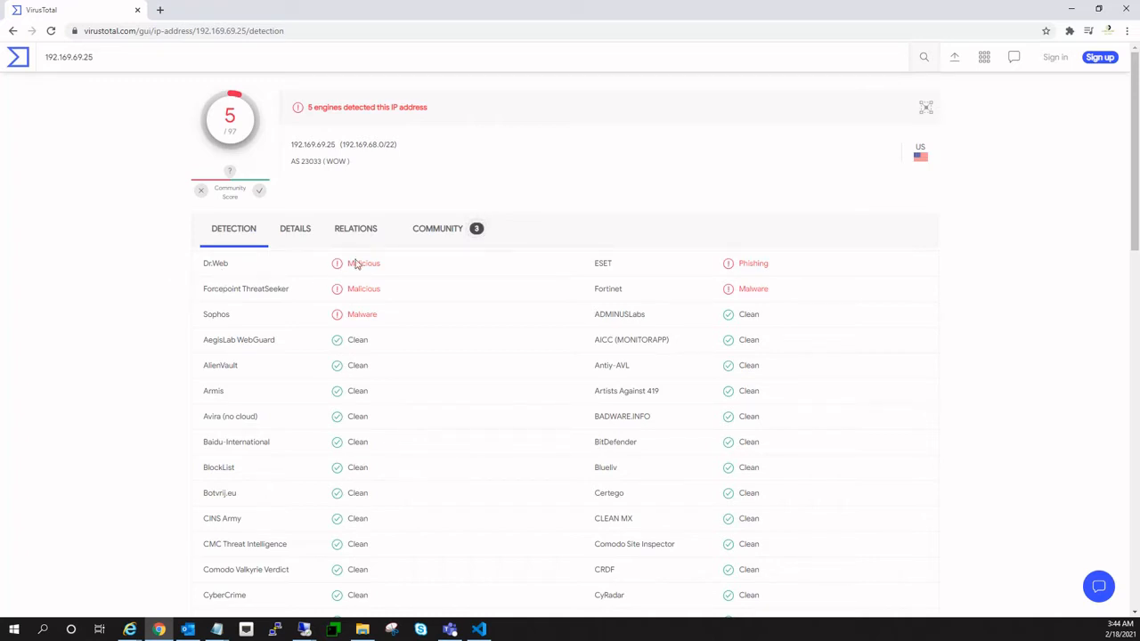
pyautogui.moveTo(789, 264)
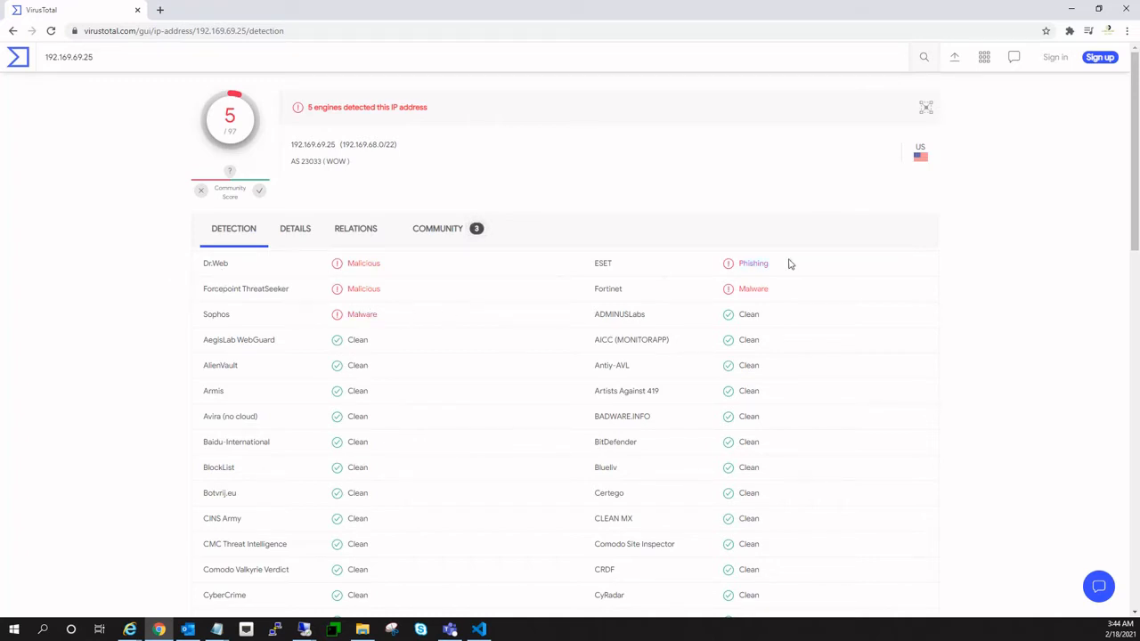
pyautogui.moveTo(267, 296)
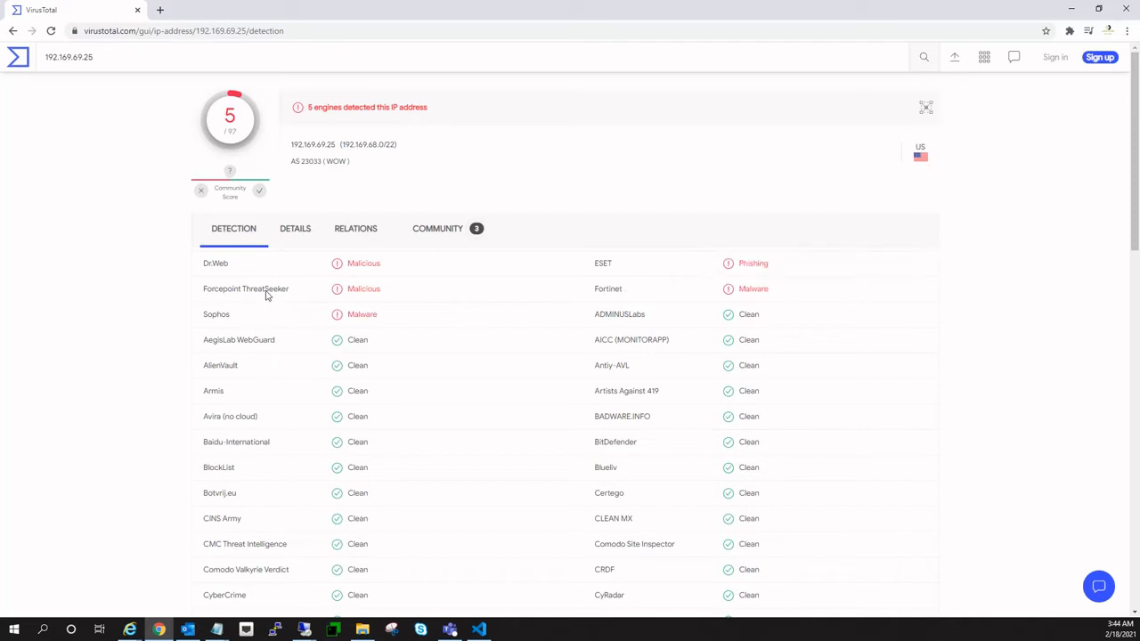
pyautogui.moveTo(494, 637)
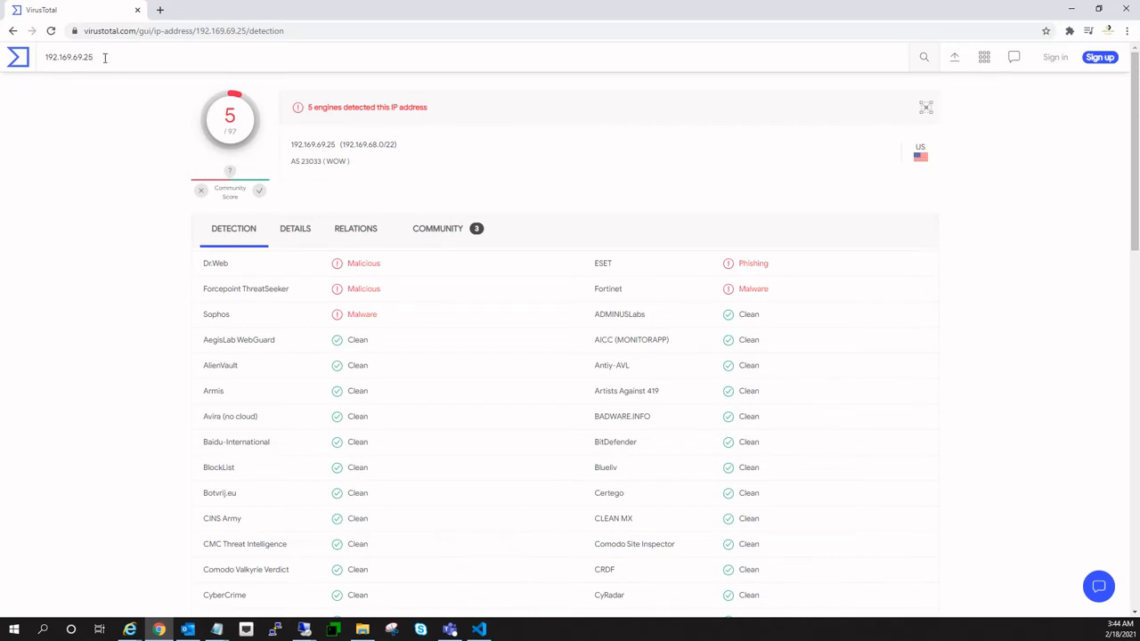
# - Run python.exe .\virustotal.py for IP 192.169.69.25 and highlight the 5-of-96 result
pyautogui.click(479, 630)
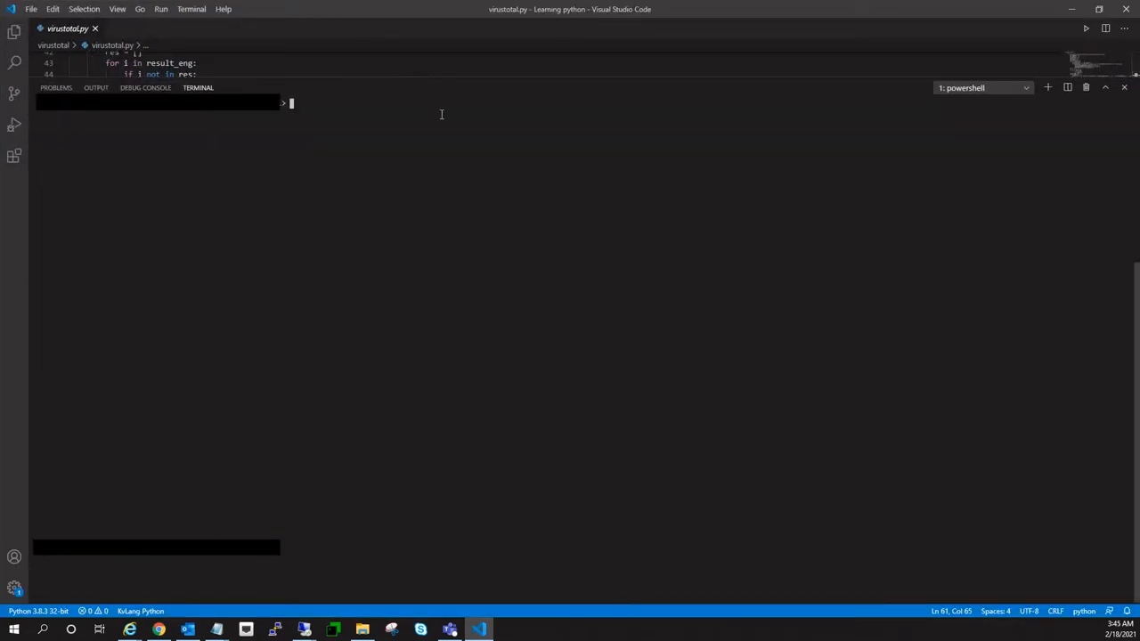
pyautogui.write('python.exe')
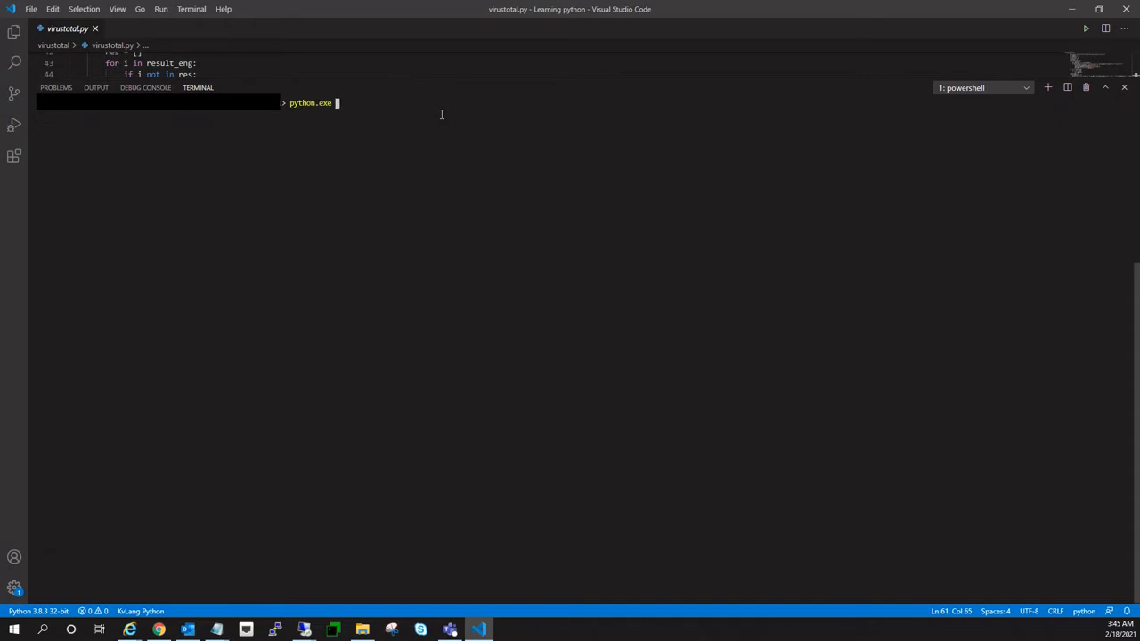
pyautogui.write('.\\virustotal.py')
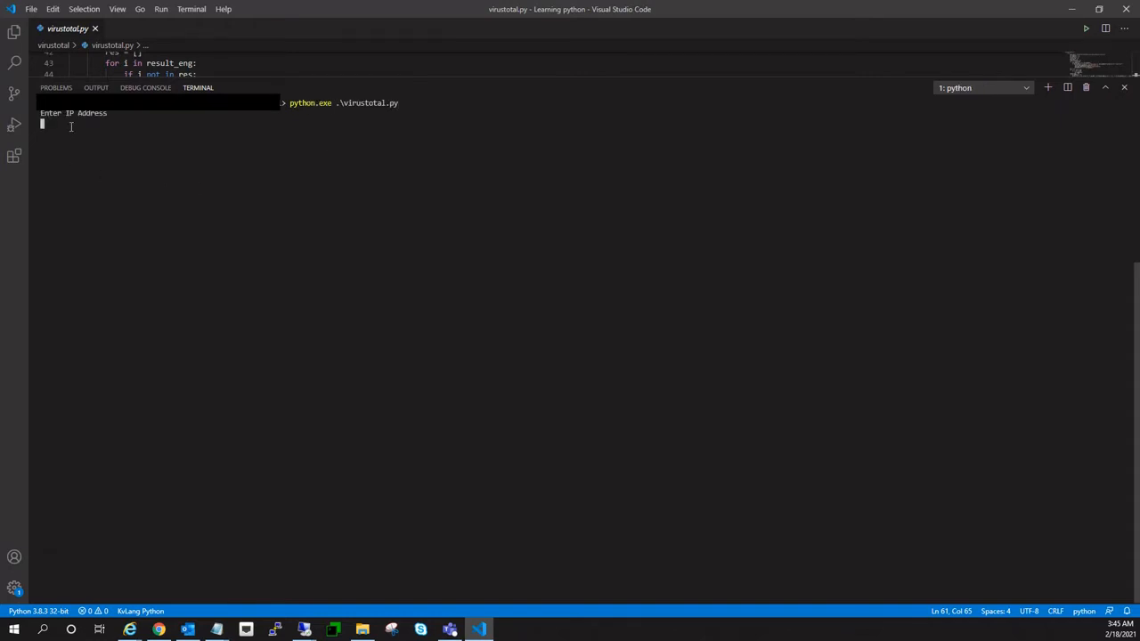
pyautogui.write('192.169.69.25')
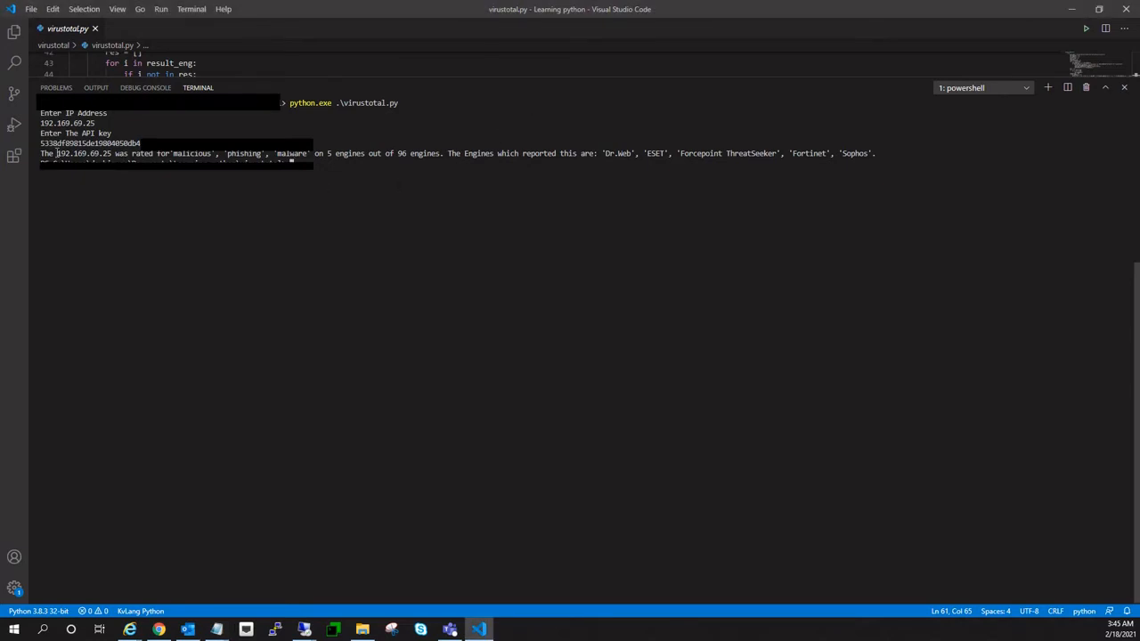
pyautogui.doubleClick(85, 153)
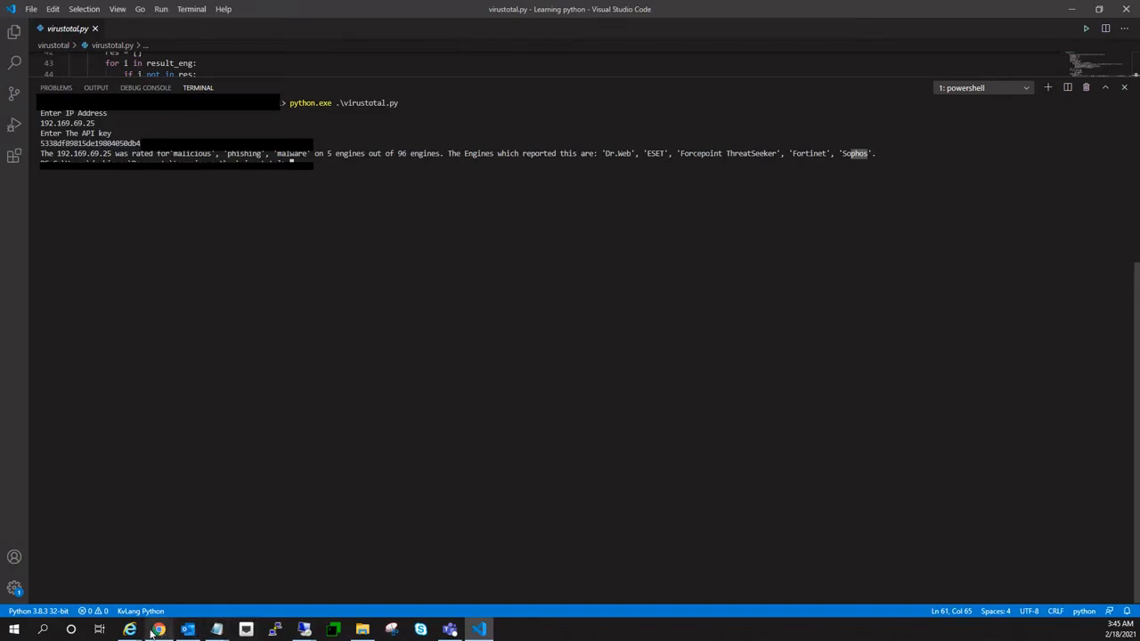
# - Return to Chrome and go from the IP report to the VirusTotal home page
pyautogui.click(158, 630)
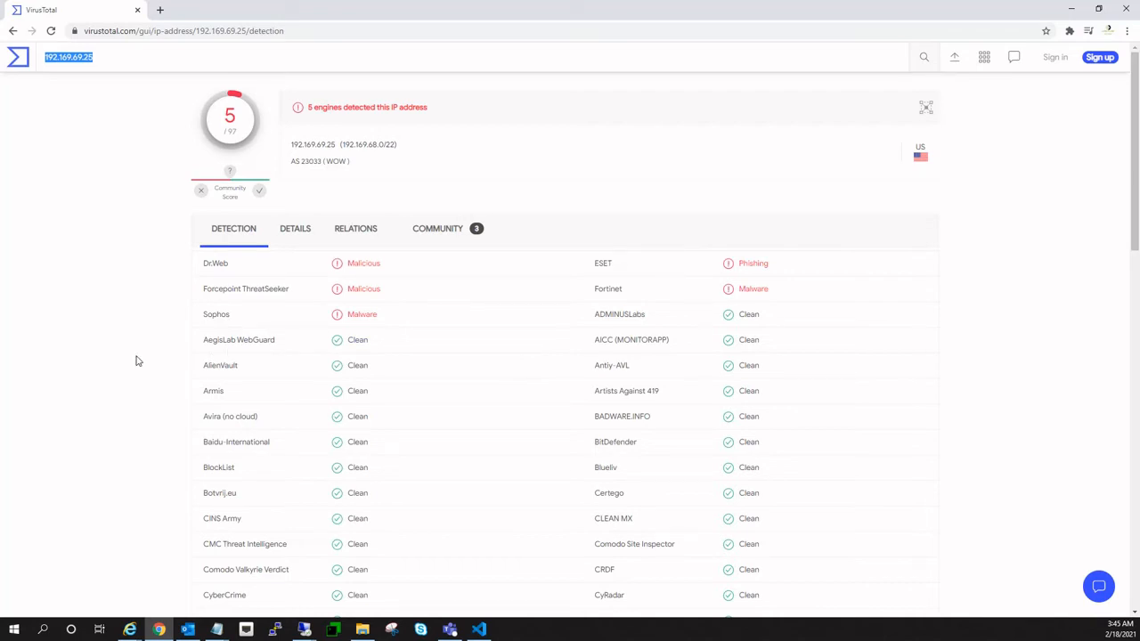
pyautogui.click(18, 57)
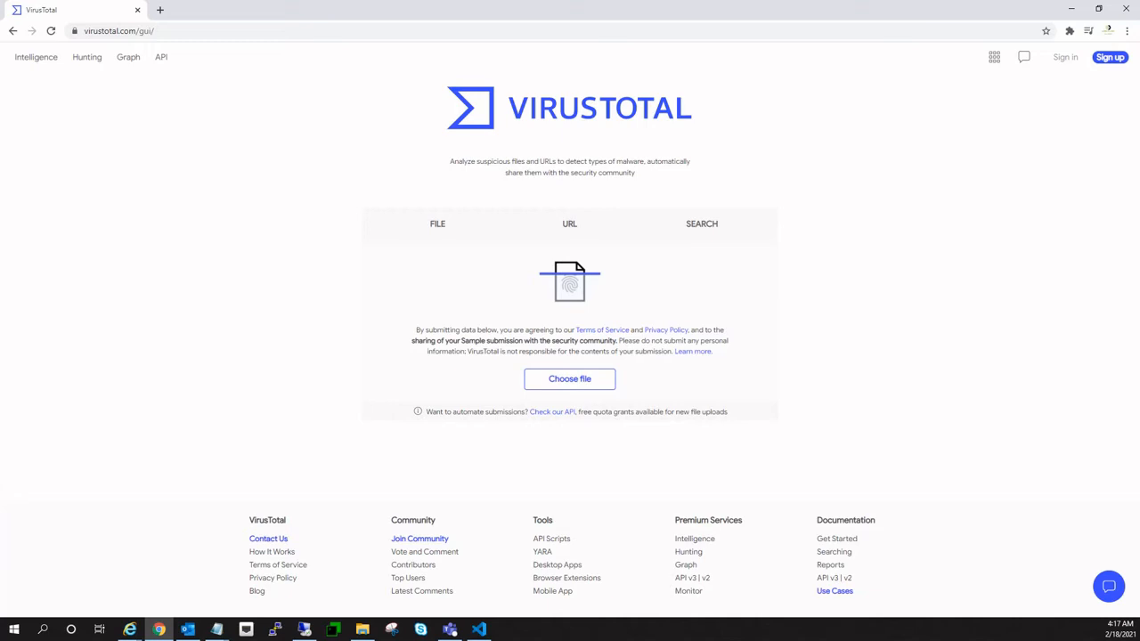
pyautogui.moveTo(1108, 232)
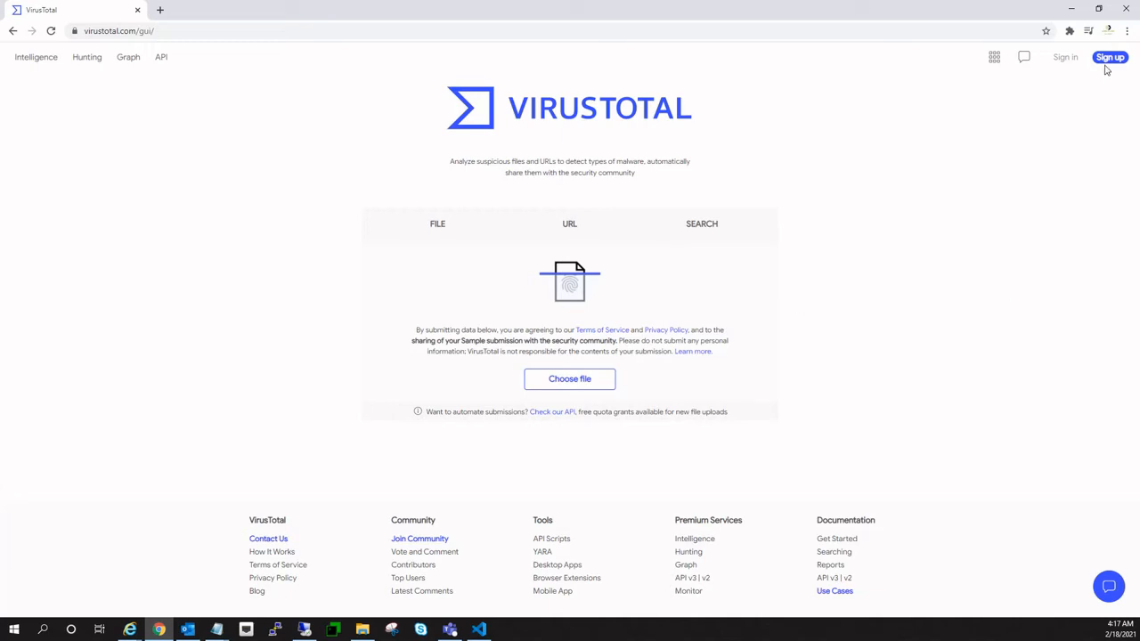
# - Sign in to the VirusTotal account and open the profile menu
pyautogui.click(1111, 57)
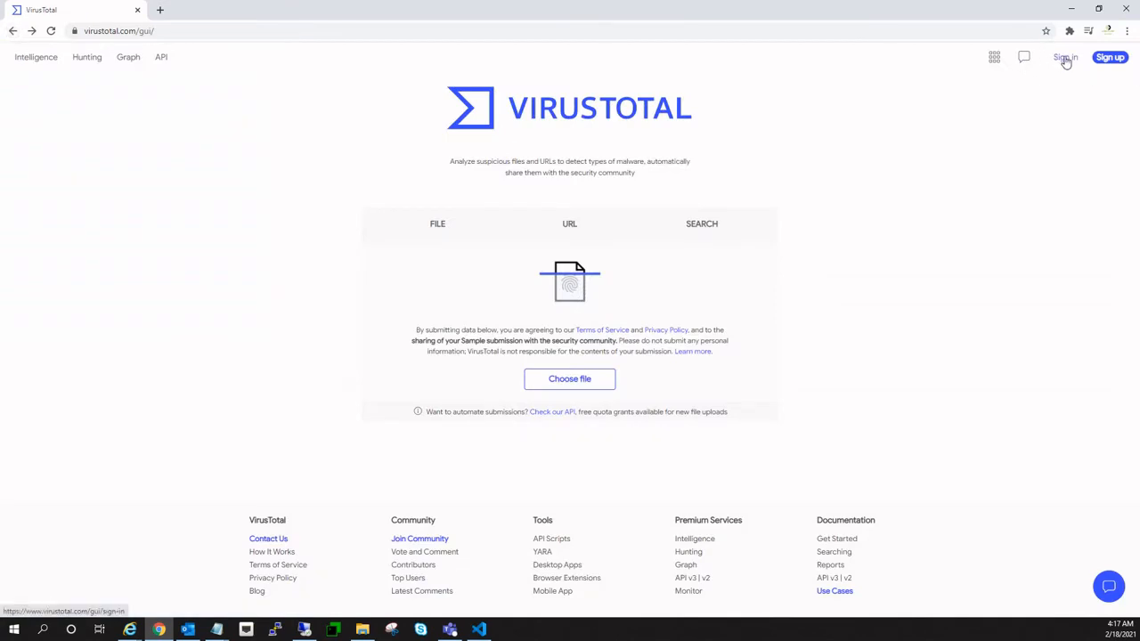
pyautogui.click(1064, 57)
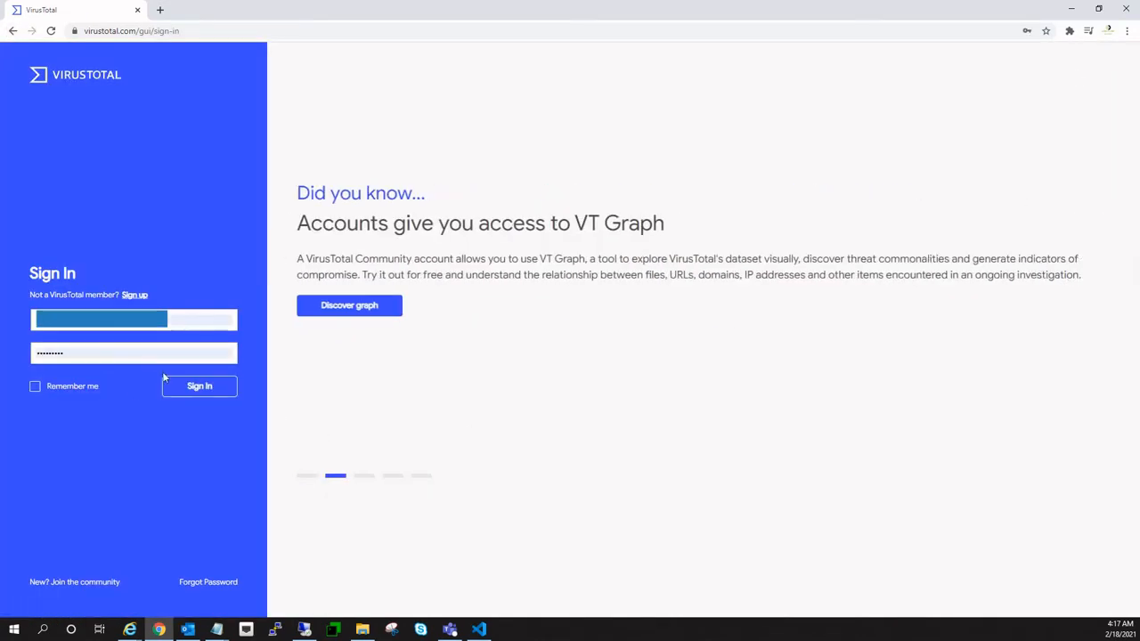
pyautogui.click(199, 385)
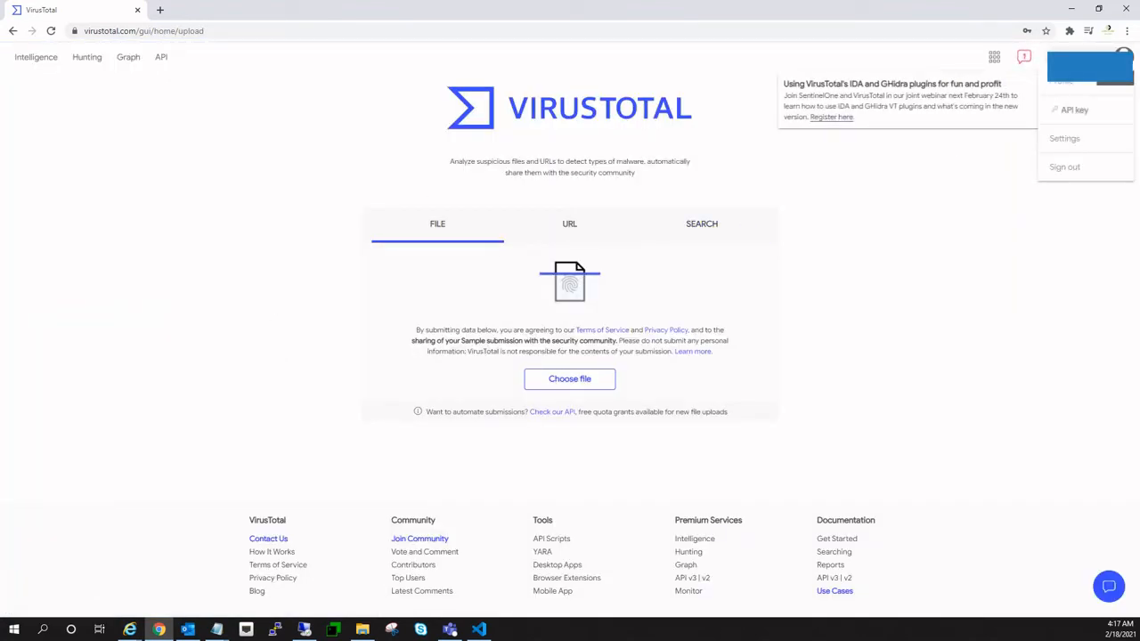
pyautogui.moveTo(1074, 109)
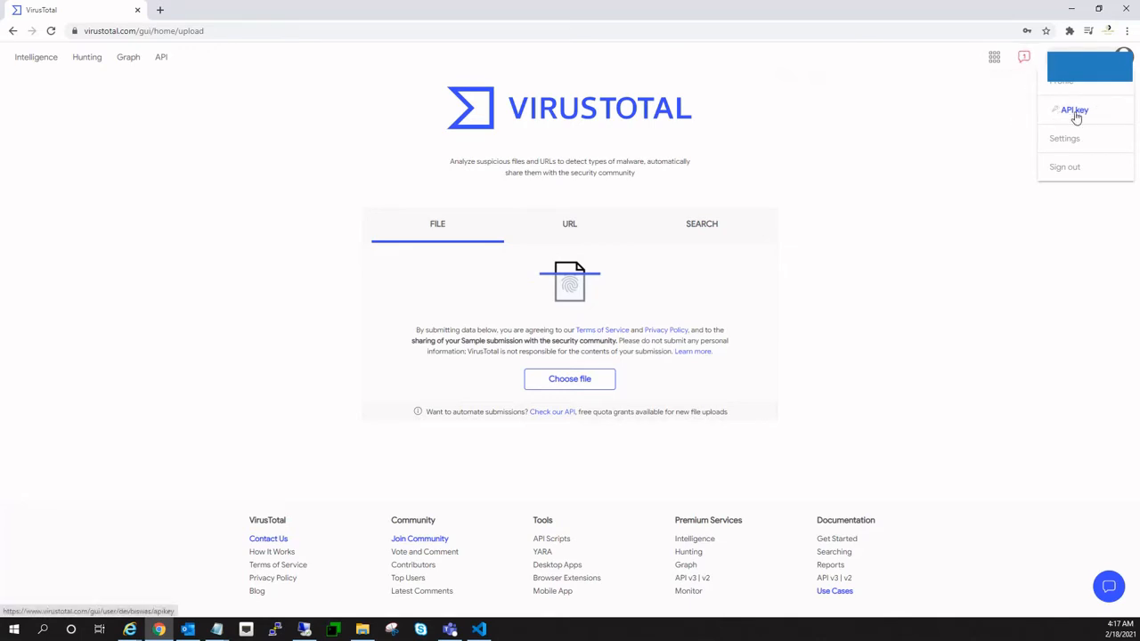
pyautogui.moveTo(1074, 117)
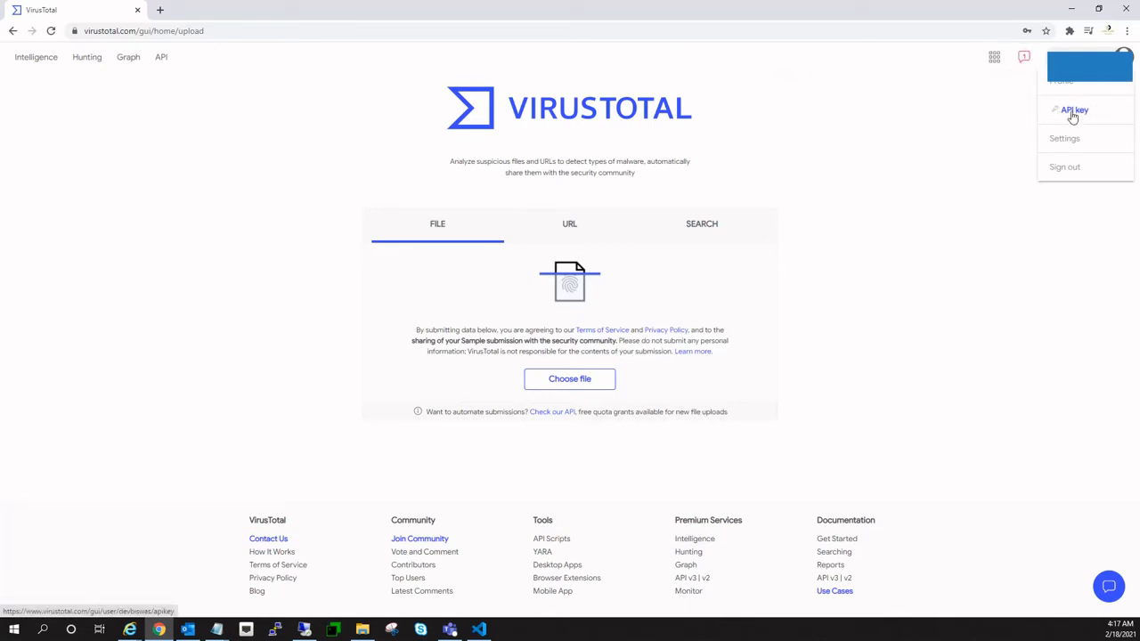
# - Open the API key page from the profile menu and select the personal key
pyautogui.click(1073, 109)
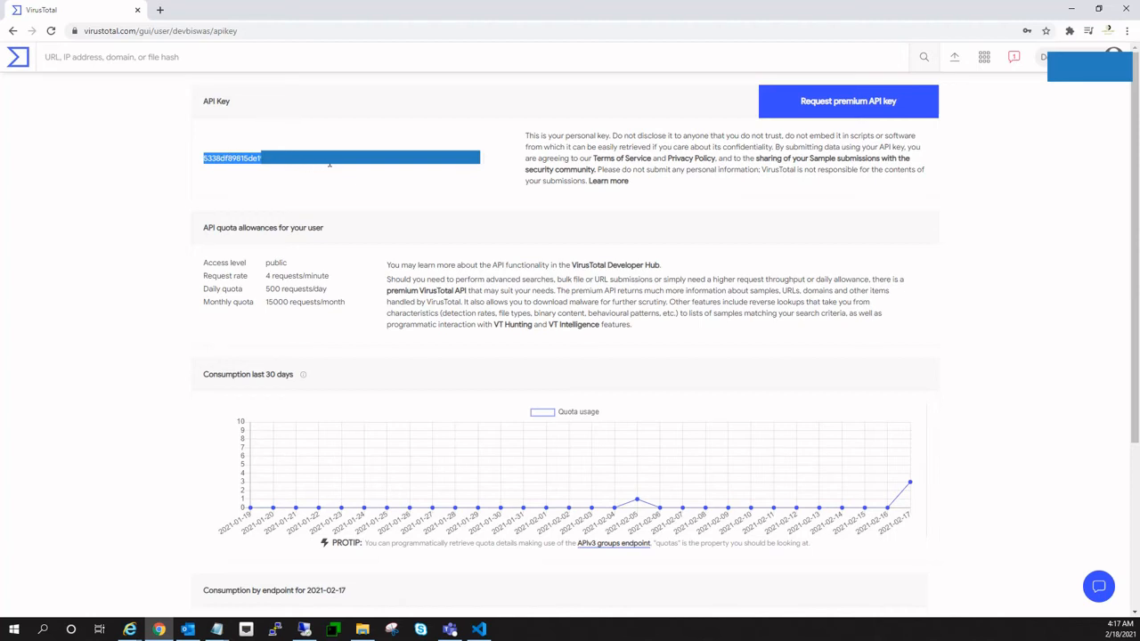
pyautogui.click(507, 630)
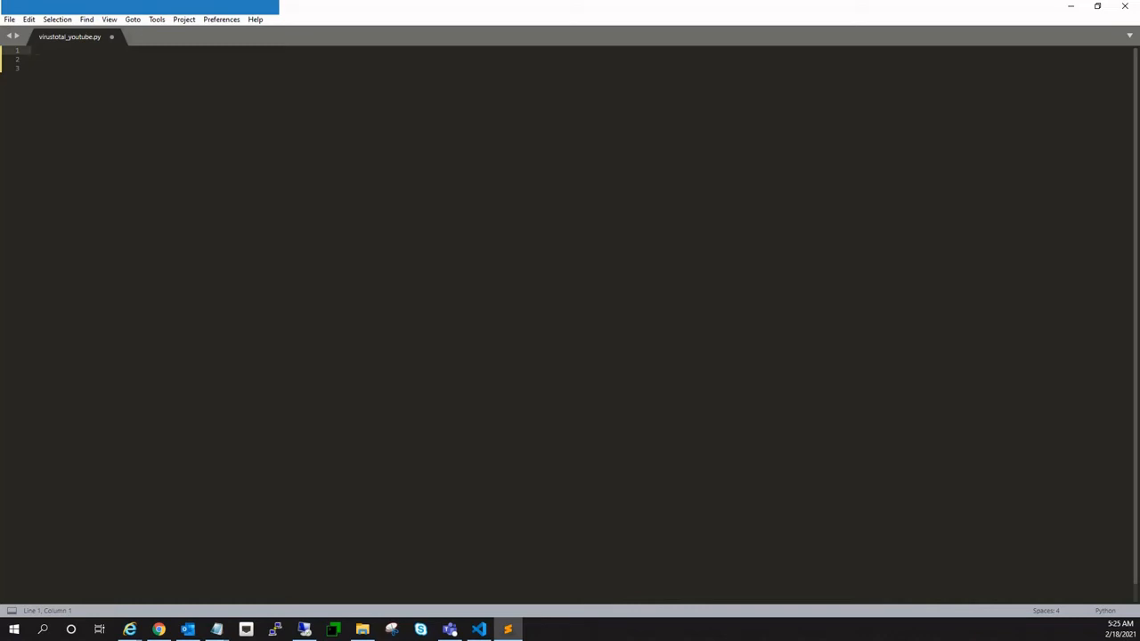
# - Write the requests and BeautifulSoup imports and input prompts for the IP and API key
pyautogui.write('import requests')
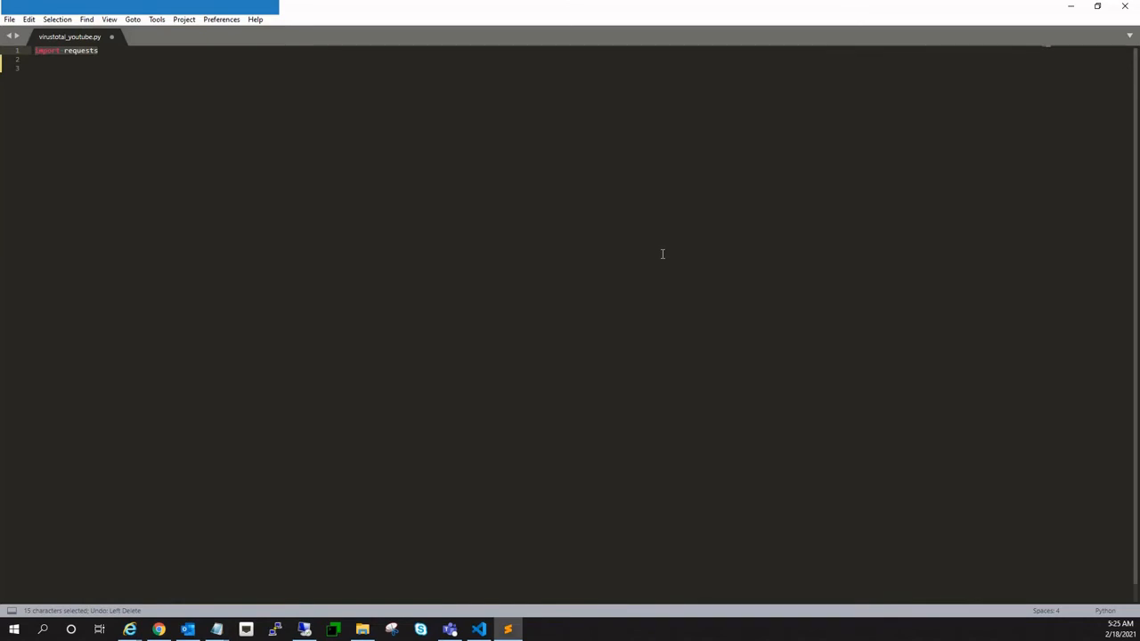
pyautogui.write('from bs4 import BeautifulSoup')
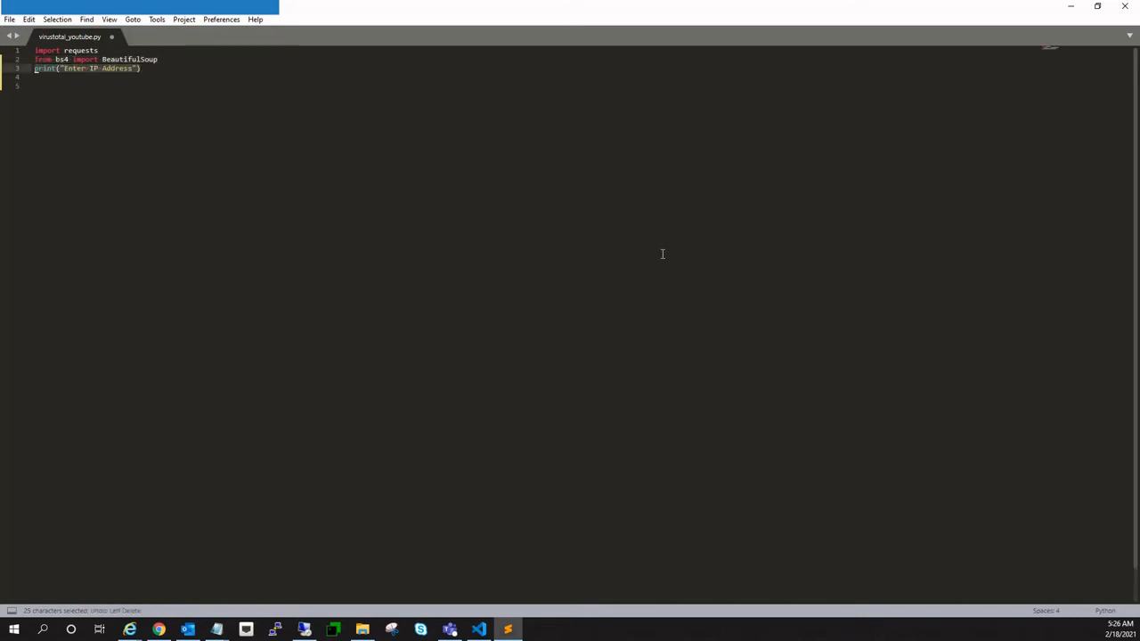
pyautogui.write('ip_add = input()')
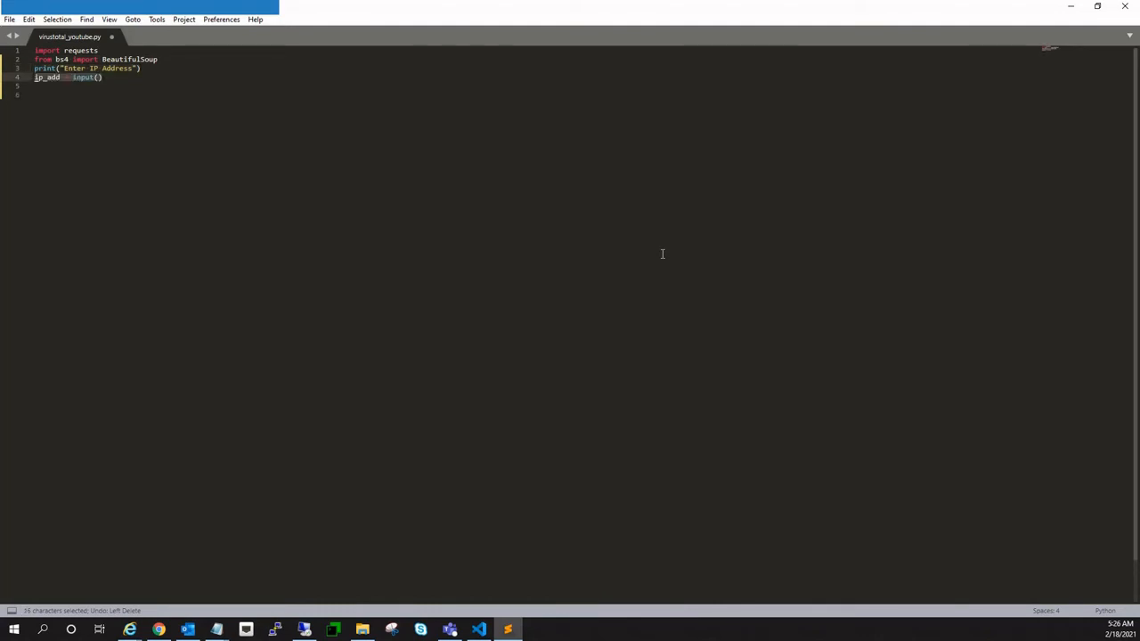
pyautogui.write('print("Enter The API key")')
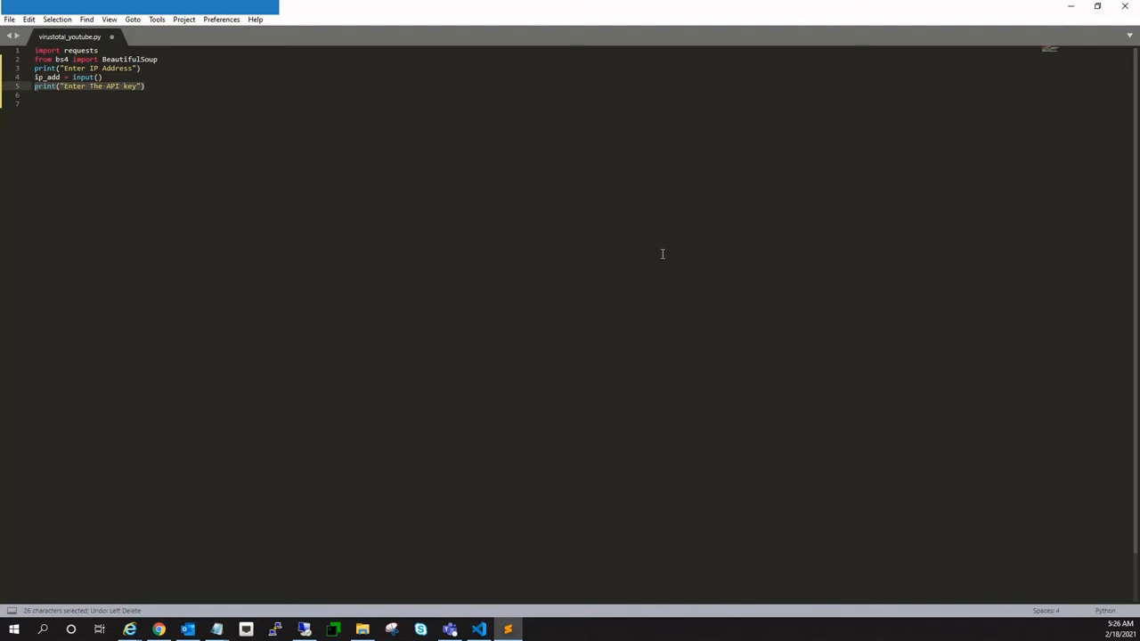
pyautogui.write('api_key = input()')
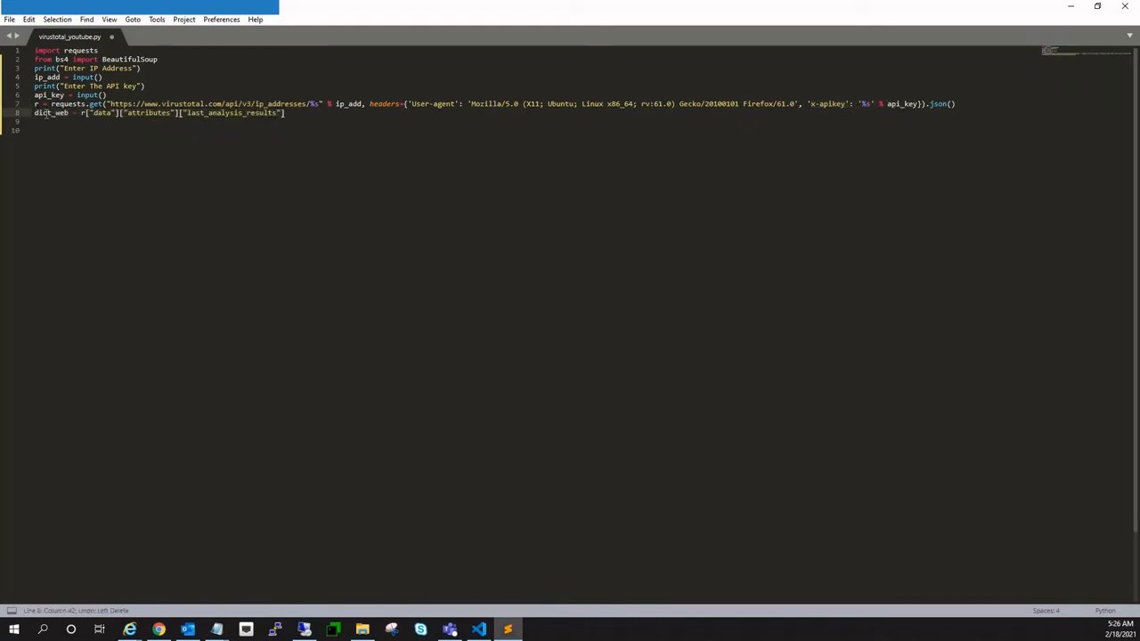
# - Add tot_detect_c and count_harmless counters, empty result_eng and eng_name lists, and a dict_web loop
pyautogui.doubleClick(50, 113)
pyautogui.write('tot_engine_c = 0')
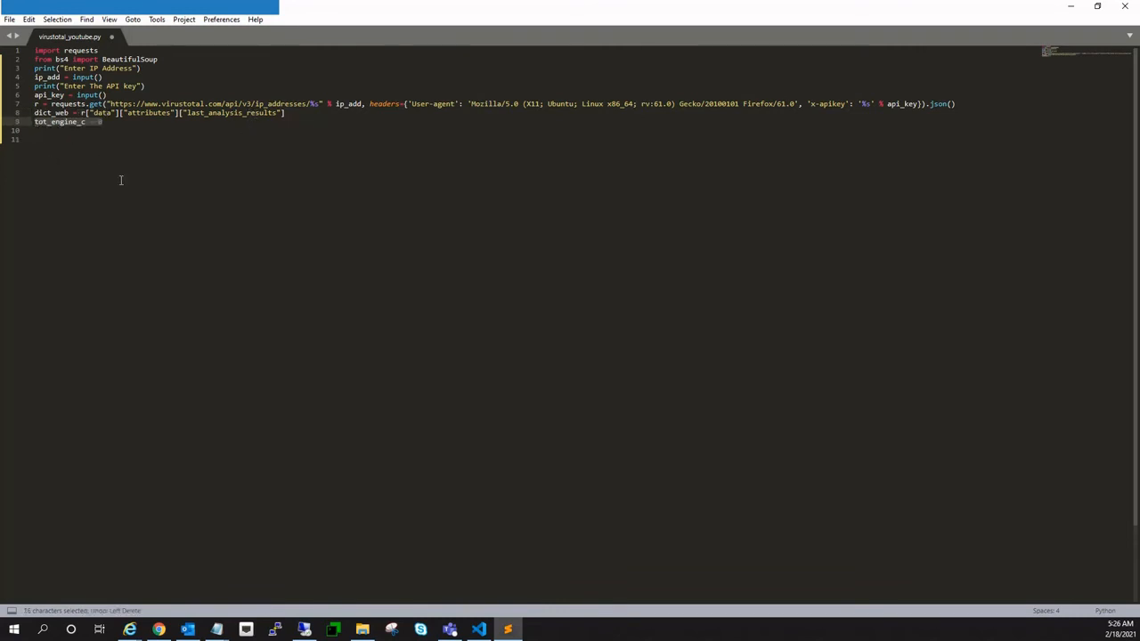
pyautogui.write('tot_detect_c = 0')
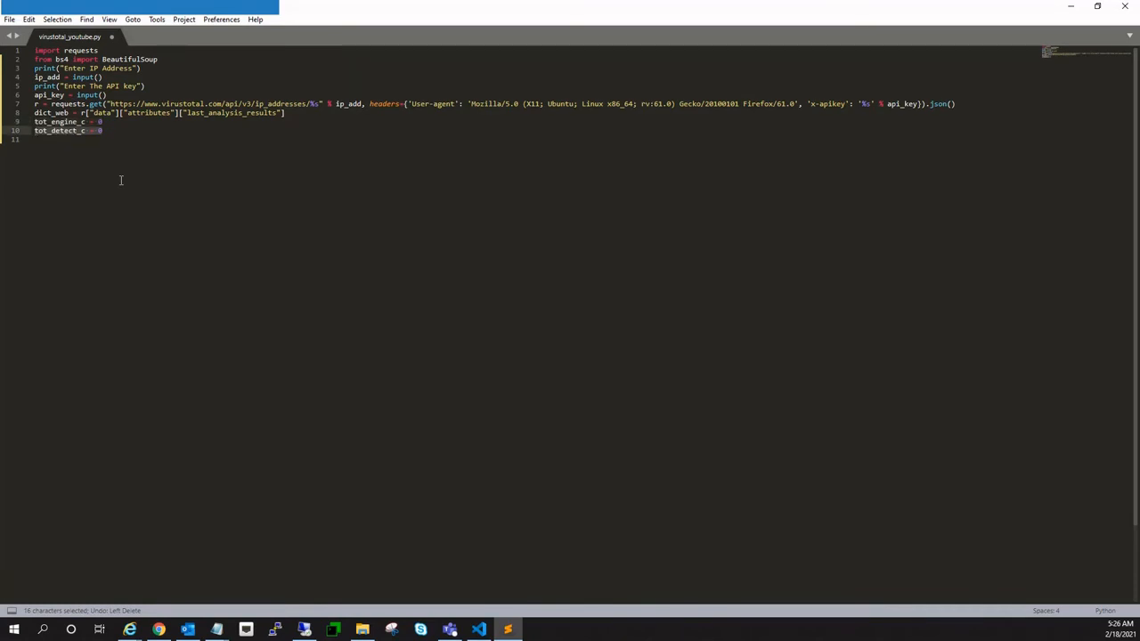
pyautogui.write('result_eng = []')
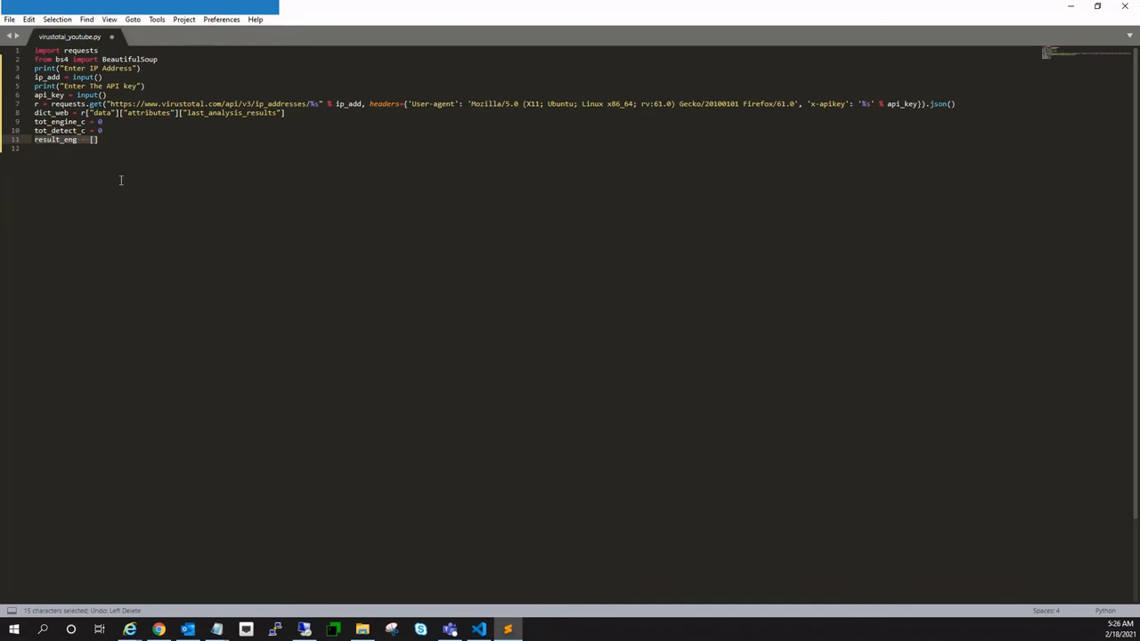
pyautogui.write('eng_name = []')
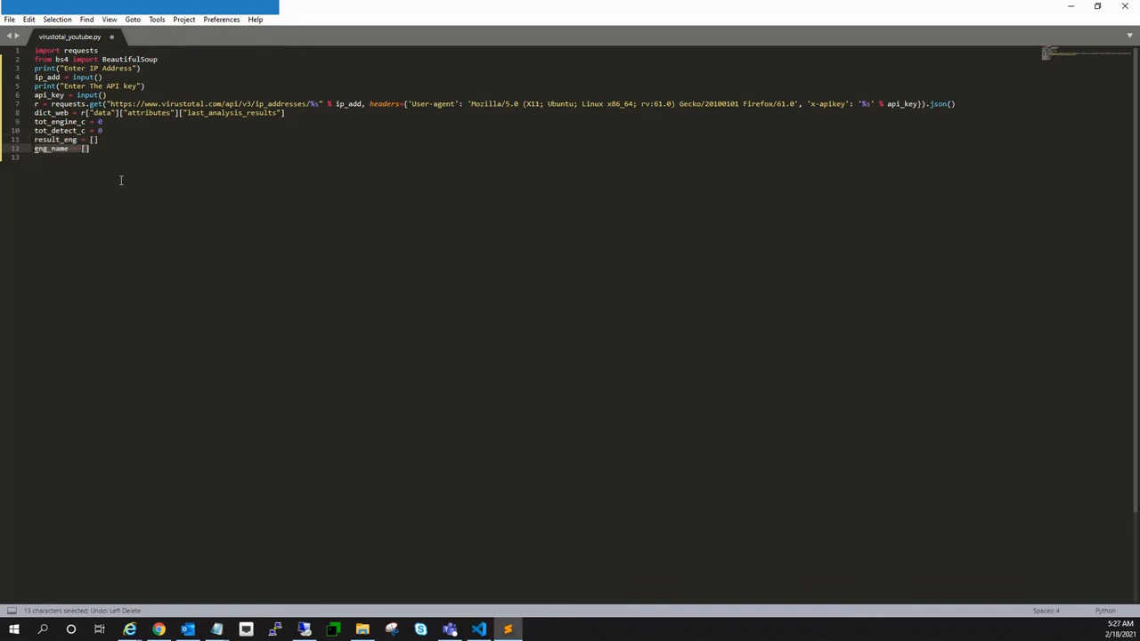
pyautogui.write('count_harmless = 0')
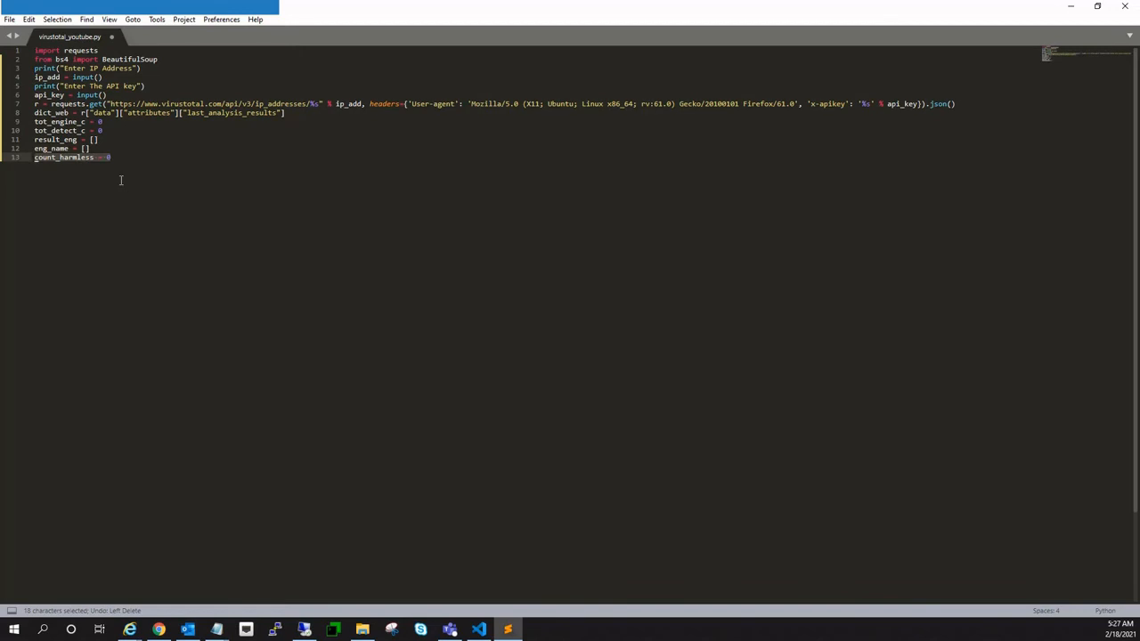
pyautogui.write('for i in dict_web:')
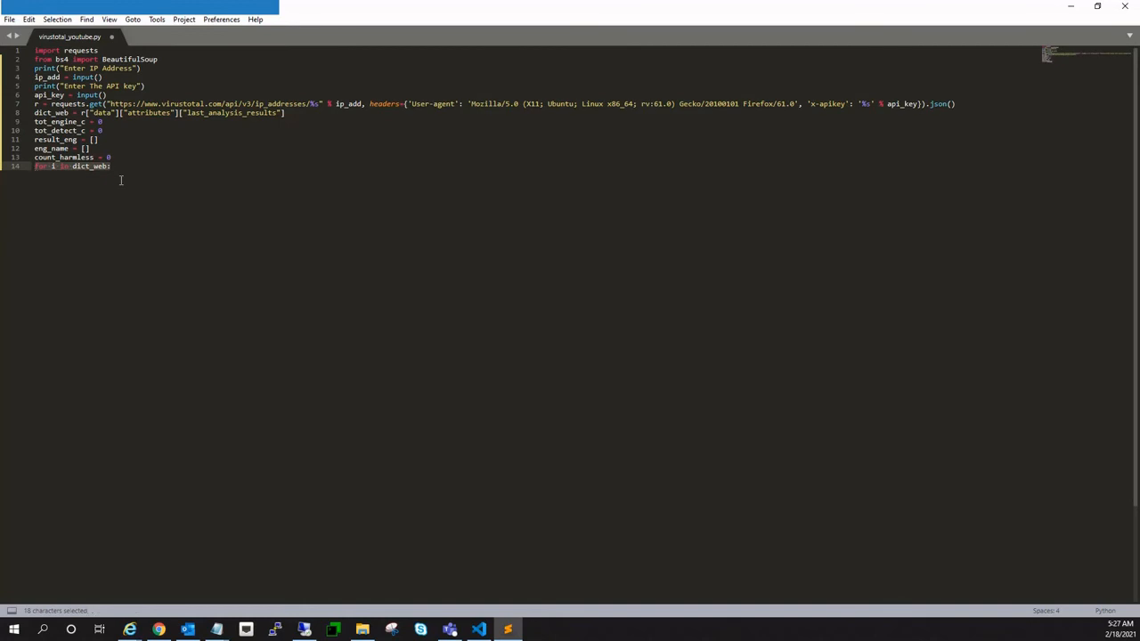
# - Count engines and record result and engine_name for each detection, incrementing tot_detect_c
pyautogui.write('tot_engine_c = tot_engine_c')
pyautogui.write('if dict_web[i]["category"] == "malicious" or dict_web[i]["category"] == "suspicious":')
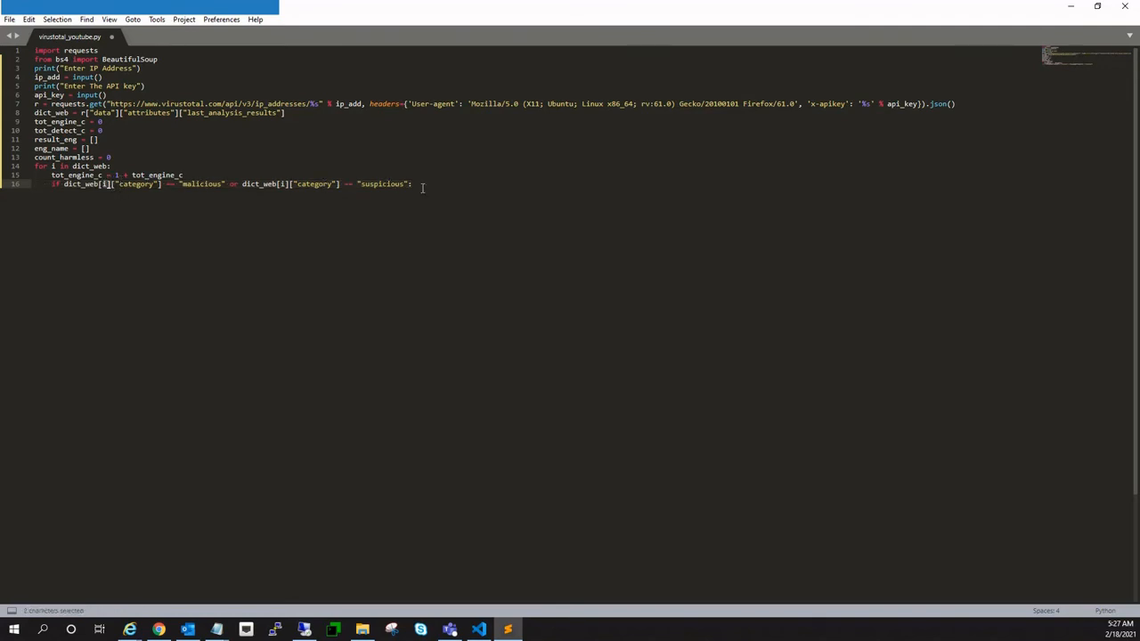
pyautogui.write('result_eng.append(dict_web[i]["result"])')
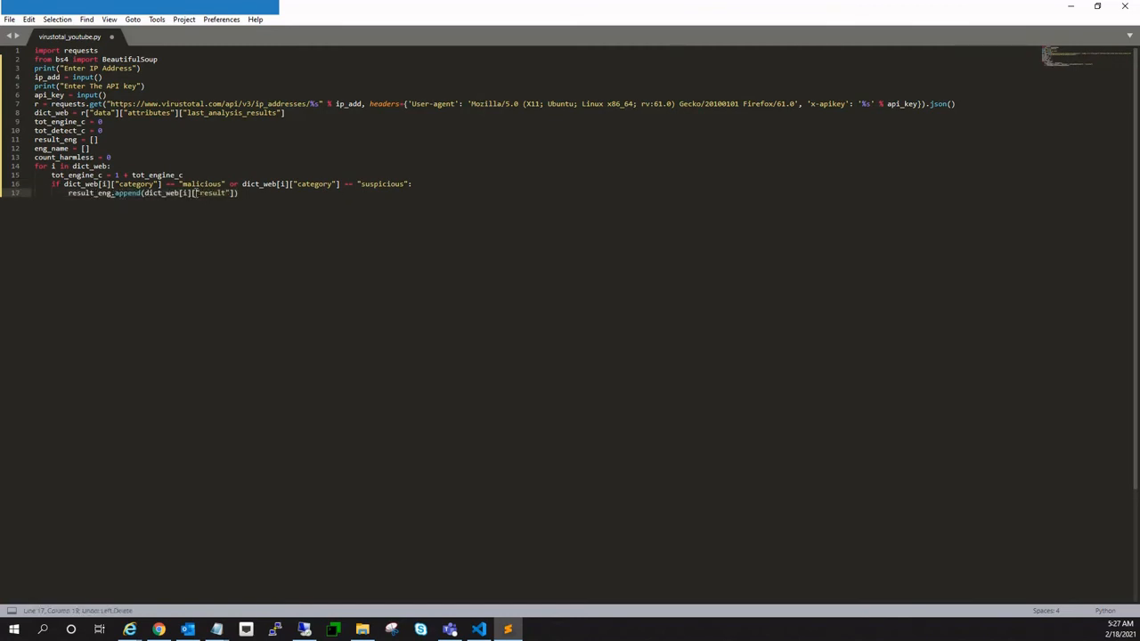
pyautogui.write('eng_name.append(dict_web[i]["engine_name"])')
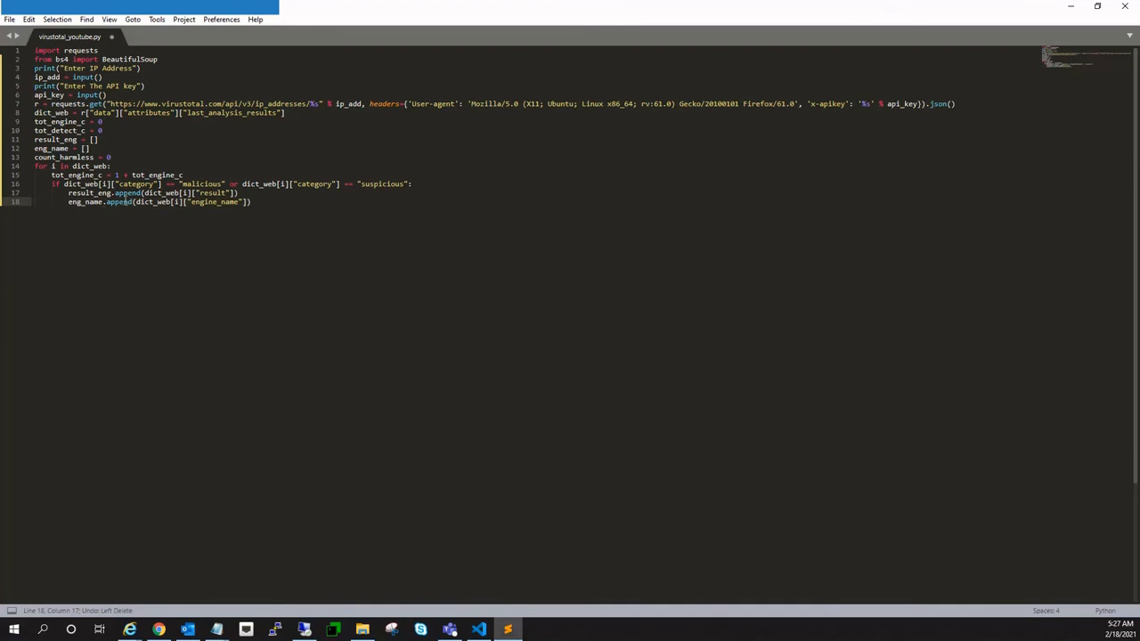
pyautogui.write('tot_detect_c = 1 + tot_detect_c')
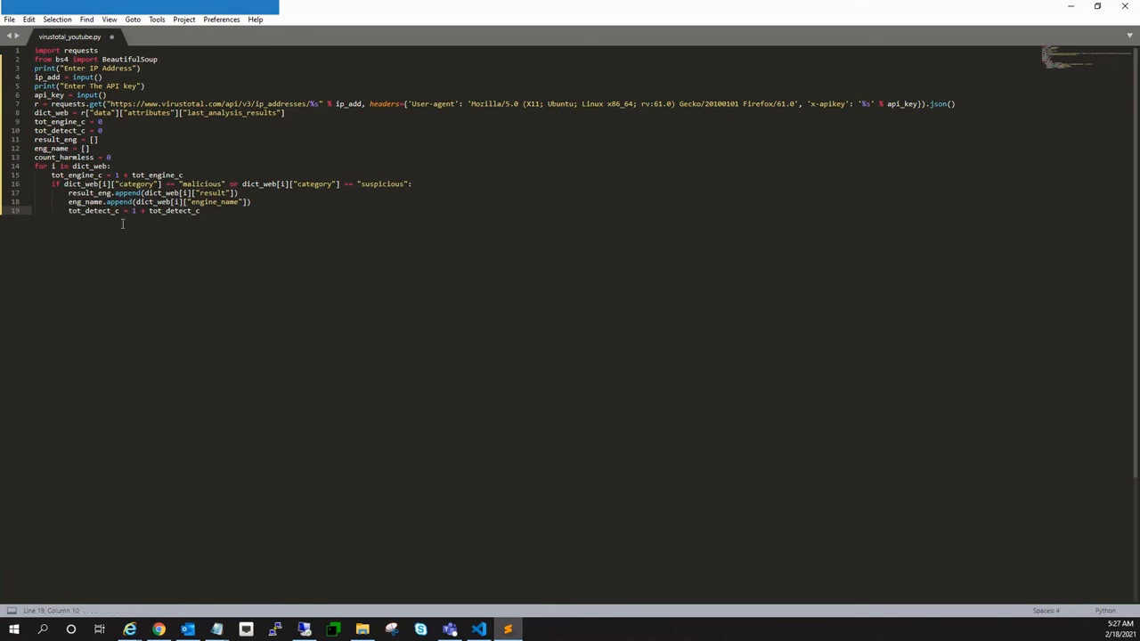
# - Add an empty res list after the loop
pyautogui.write('res = []')
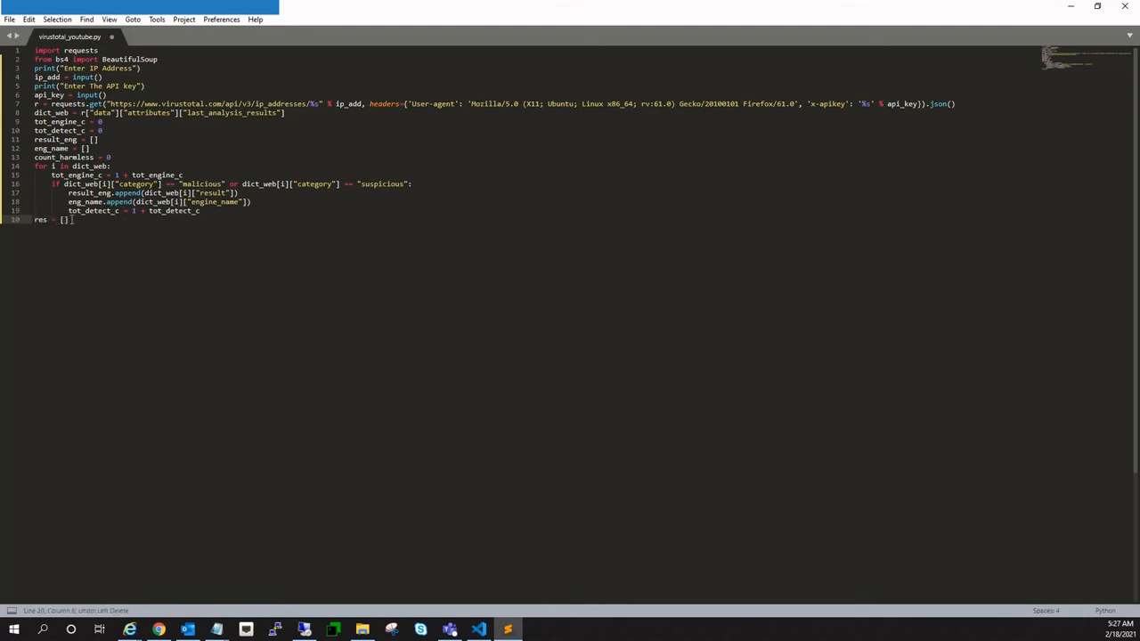
# - Copy unique result_eng entries into res, then begin an 'if tot_detect_c == 0:' check
pyautogui.write('for i in result_eng:')
pyautogui.write('if i not in res:')
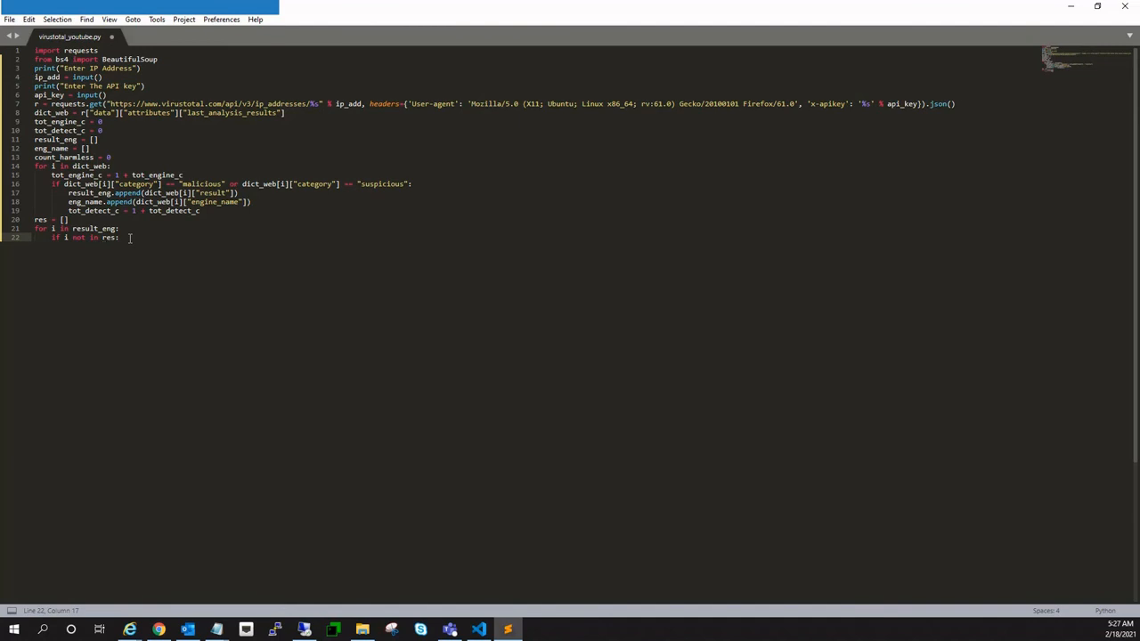
pyautogui.write('res.append(i)')
pyautogui.write('result_eng = res')
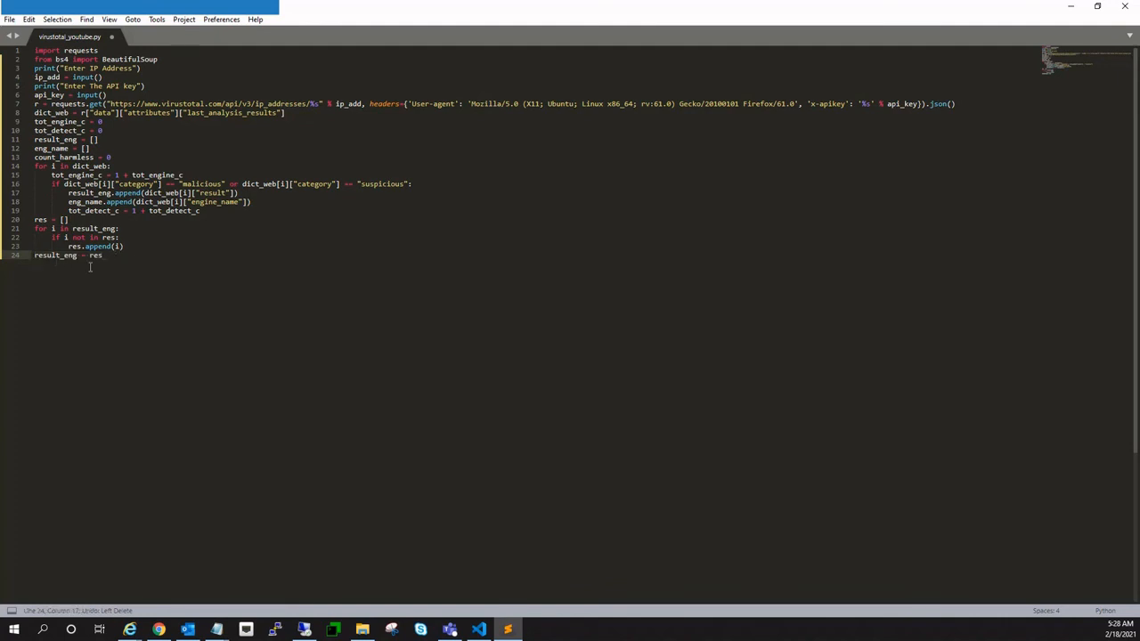
pyautogui.write('if tot_detect_c == 0:')
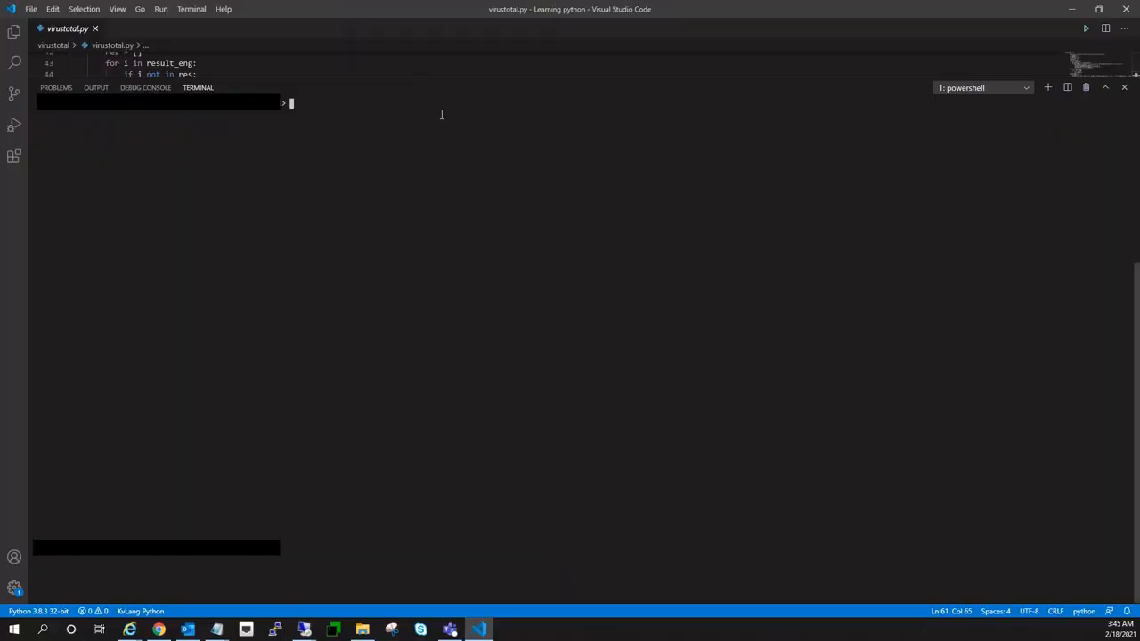
# - Launch python.exe .\virustotal.py and submit IP 192.169.69.25
pyautogui.write('python.exe')
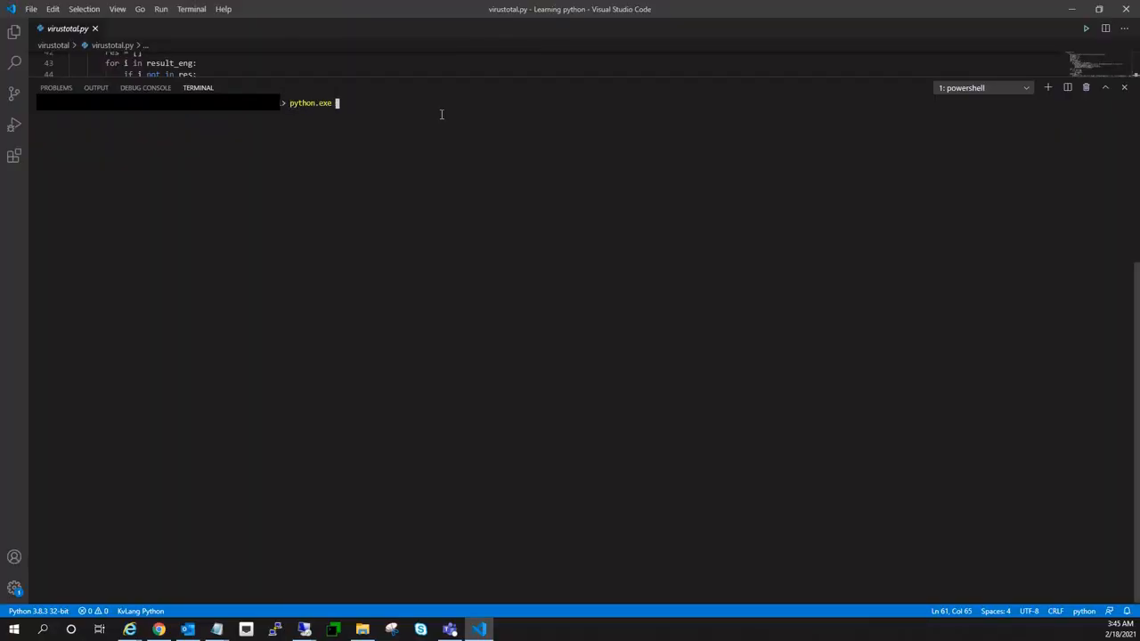
pyautogui.write('.\\virustotal.py')
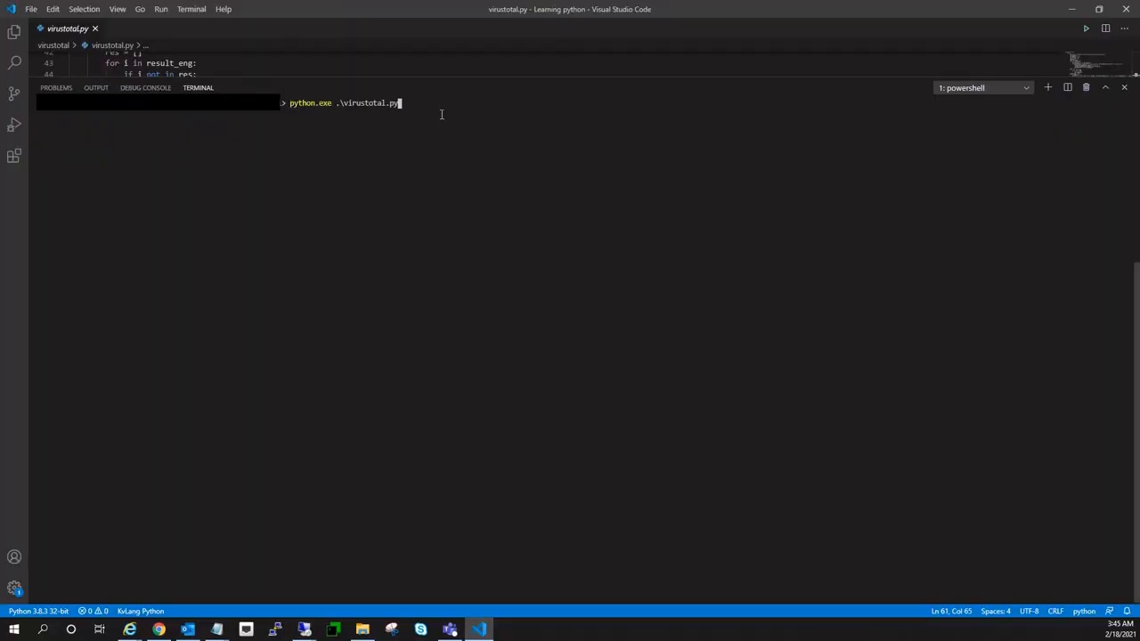
pyautogui.press('Enter')
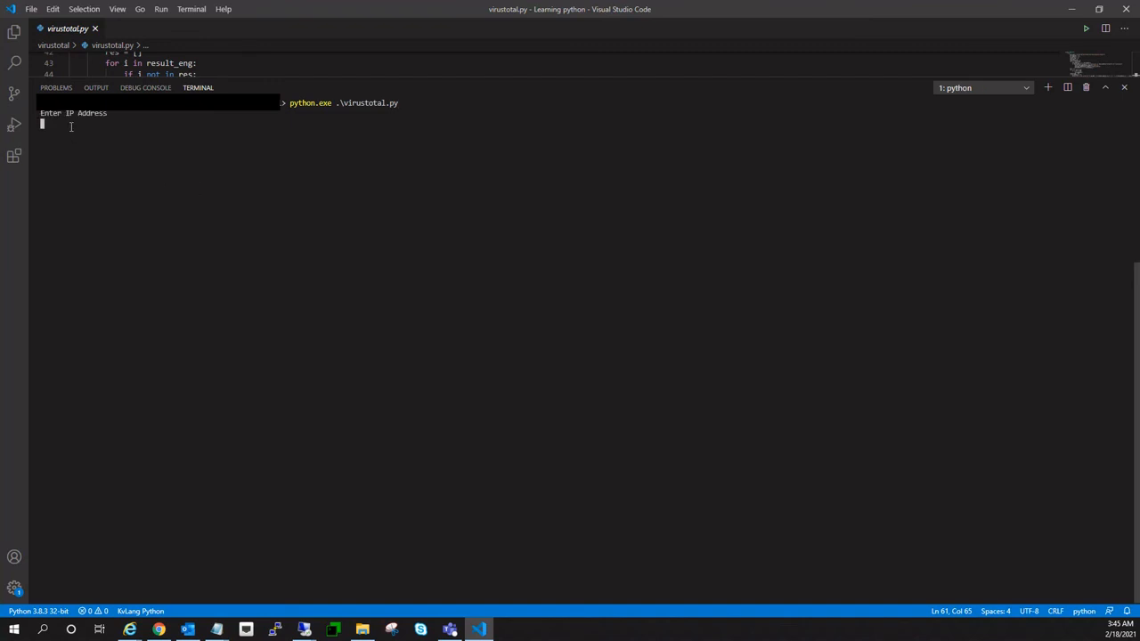
pyautogui.write('192.169.69.25')
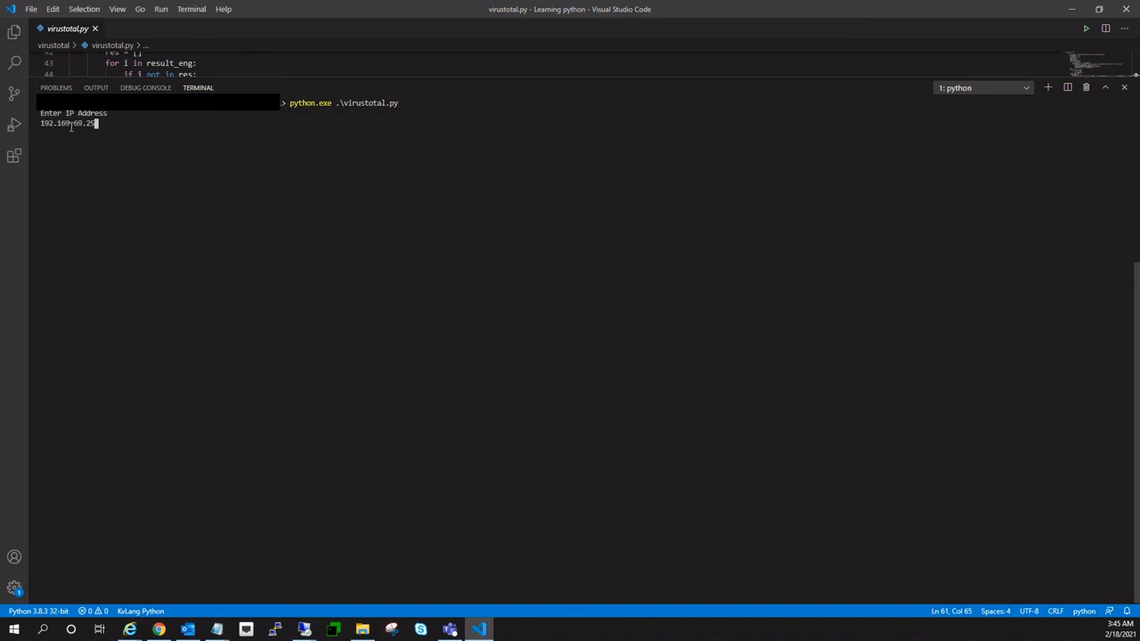
pyautogui.press('enter')
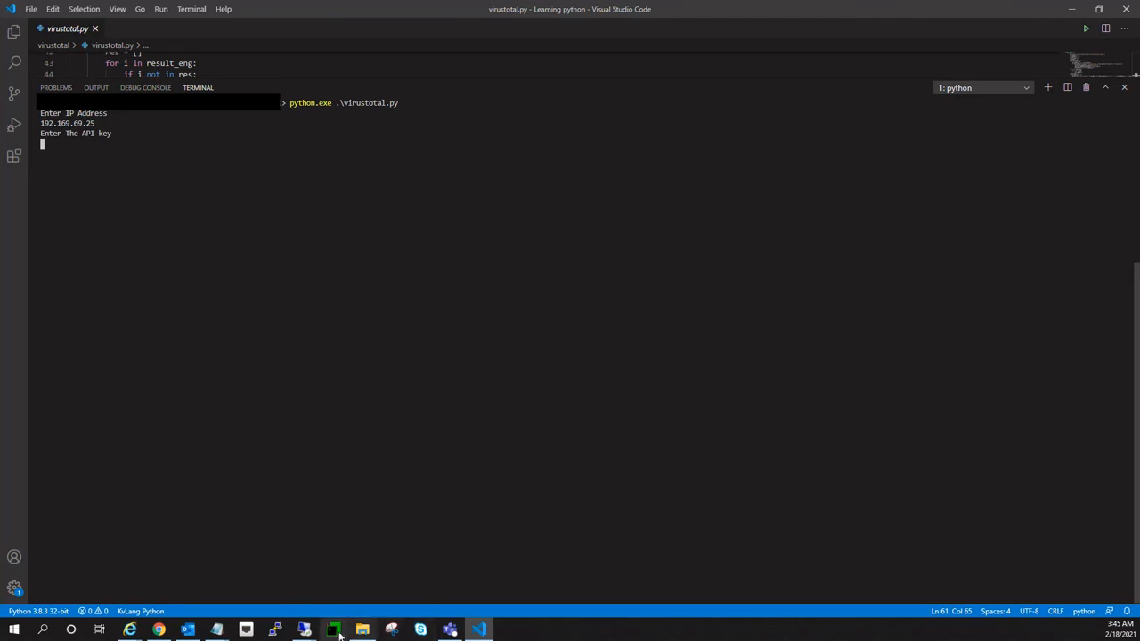